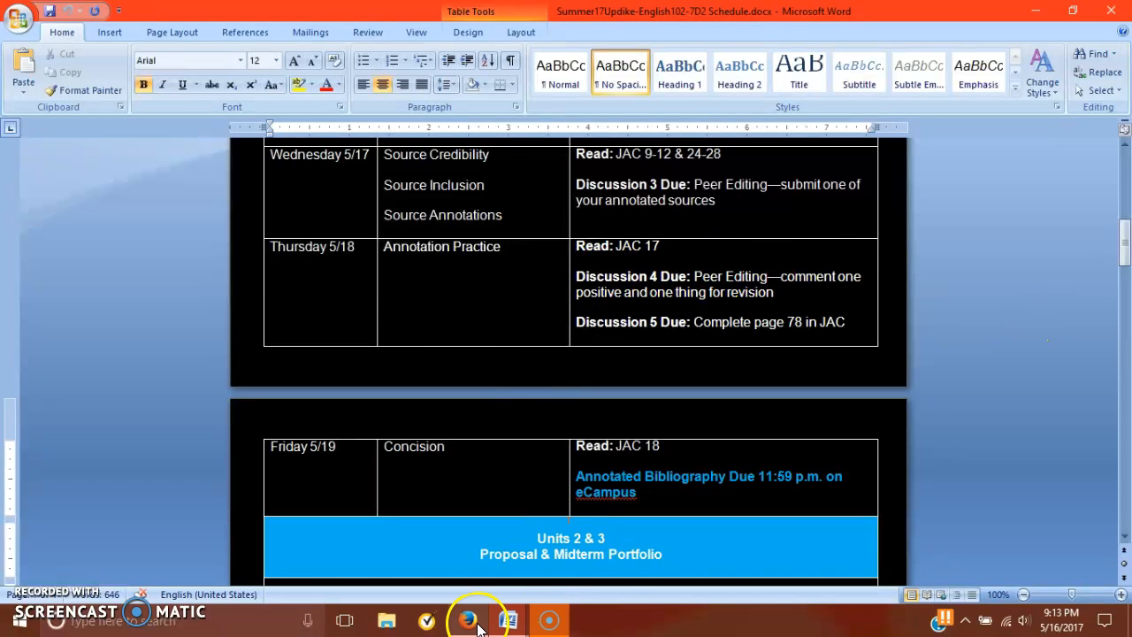
Bring up the eCampus Discussion Board and scroll to Discussions 4 and 5
{"action": "left_click", "coordinate": [467, 619]}
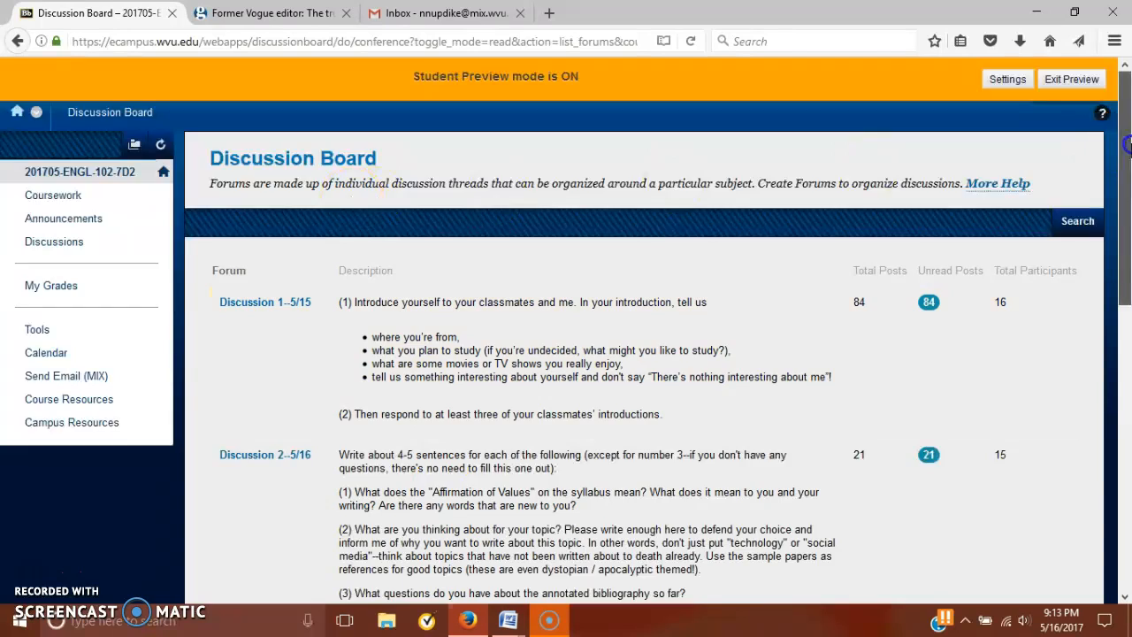
{"action": "scroll", "scroll_direction": "down", "scroll_amount": 3}
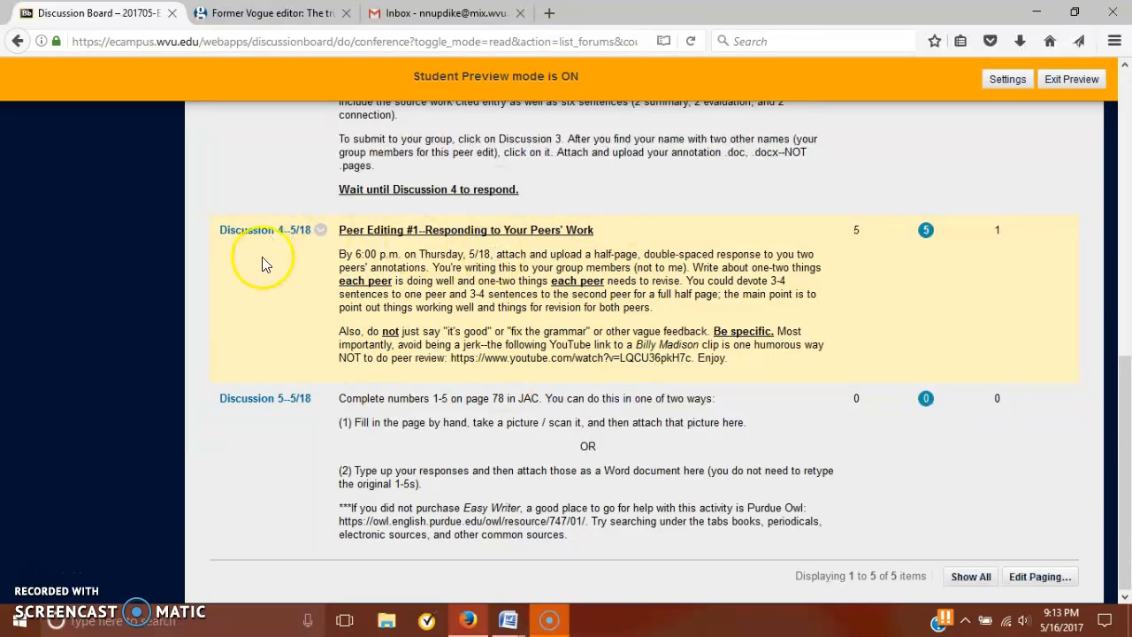
{"action": "mouse_move", "coordinate": [269, 478]}
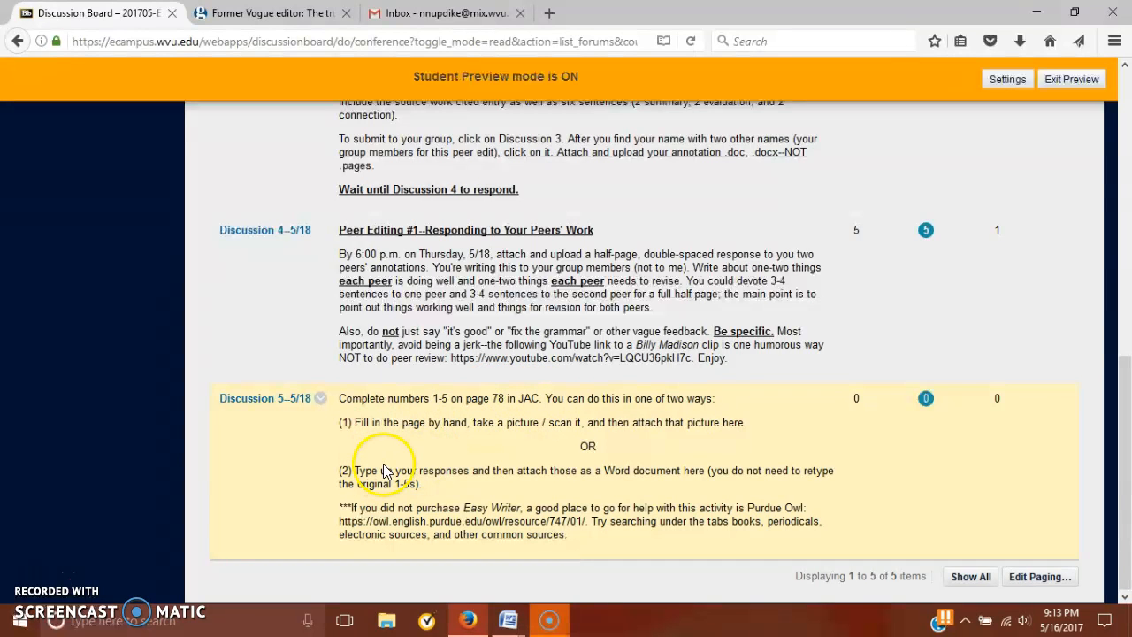
{"action": "mouse_move", "coordinate": [445, 492]}
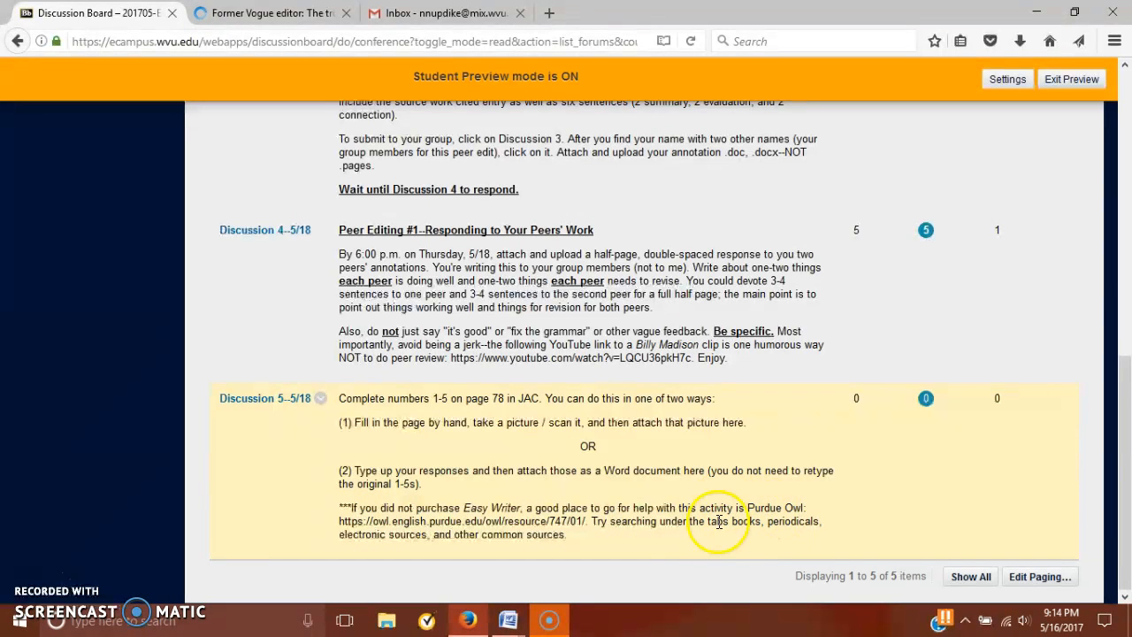
{"action": "mouse_move", "coordinate": [520, 415]}
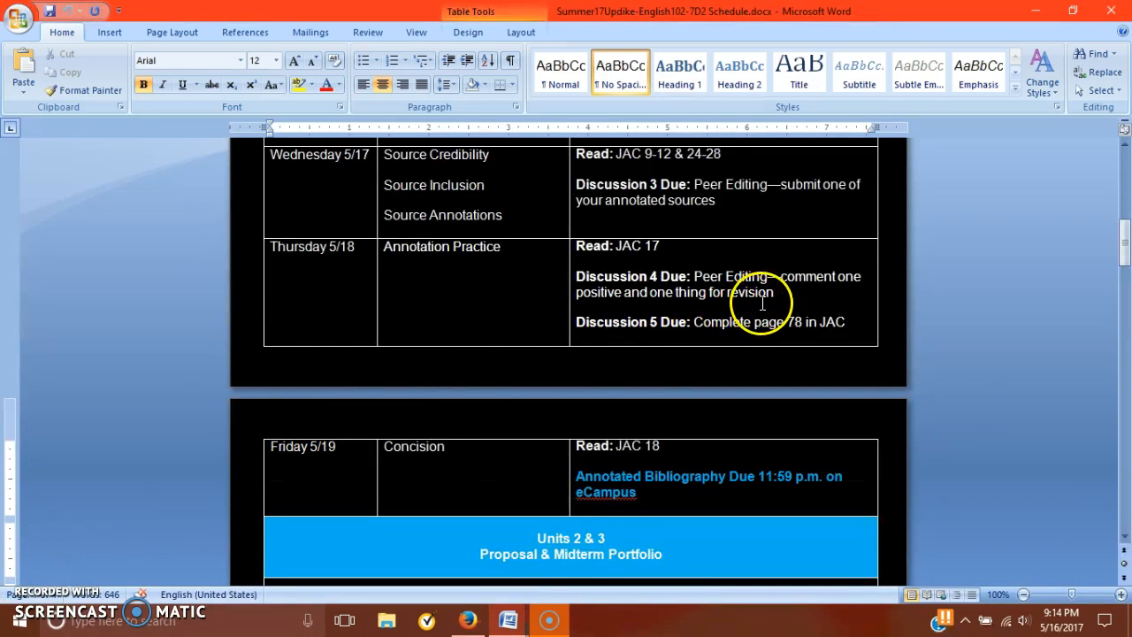
{"action": "mouse_move", "coordinate": [562, 365]}
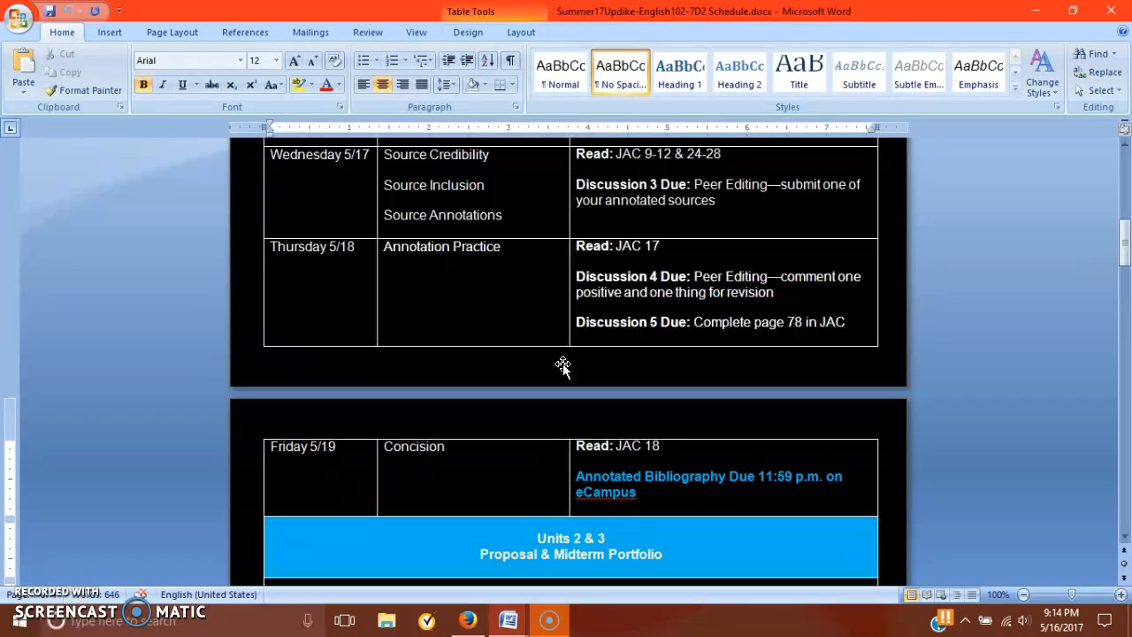
{"action": "mouse_move", "coordinate": [569, 364]}
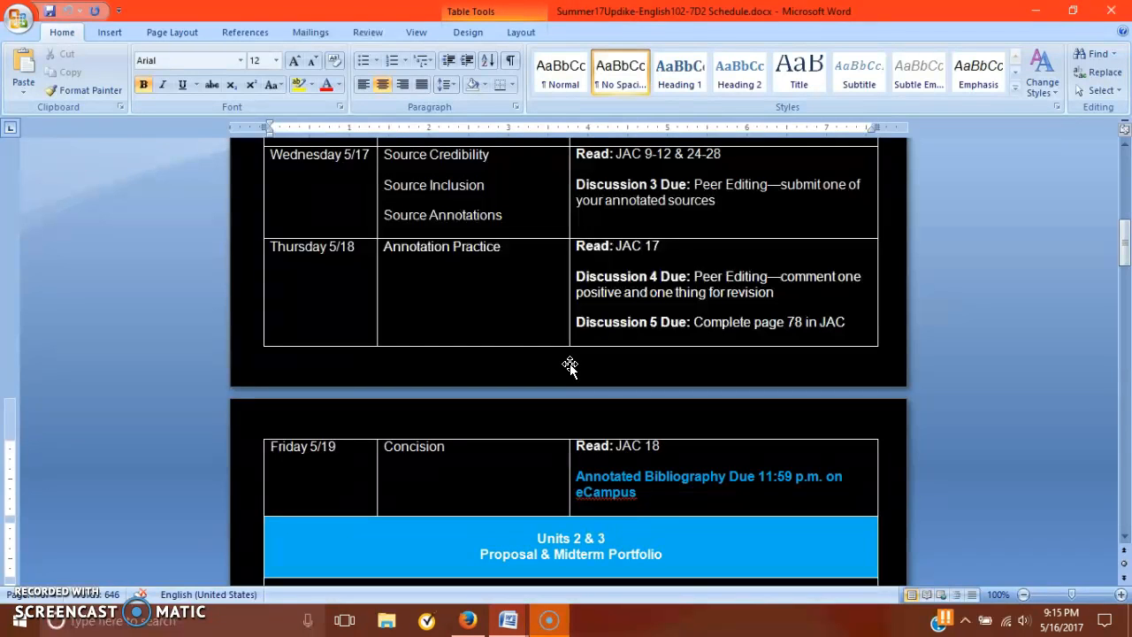
{"action": "mouse_move", "coordinate": [1125, 244]}
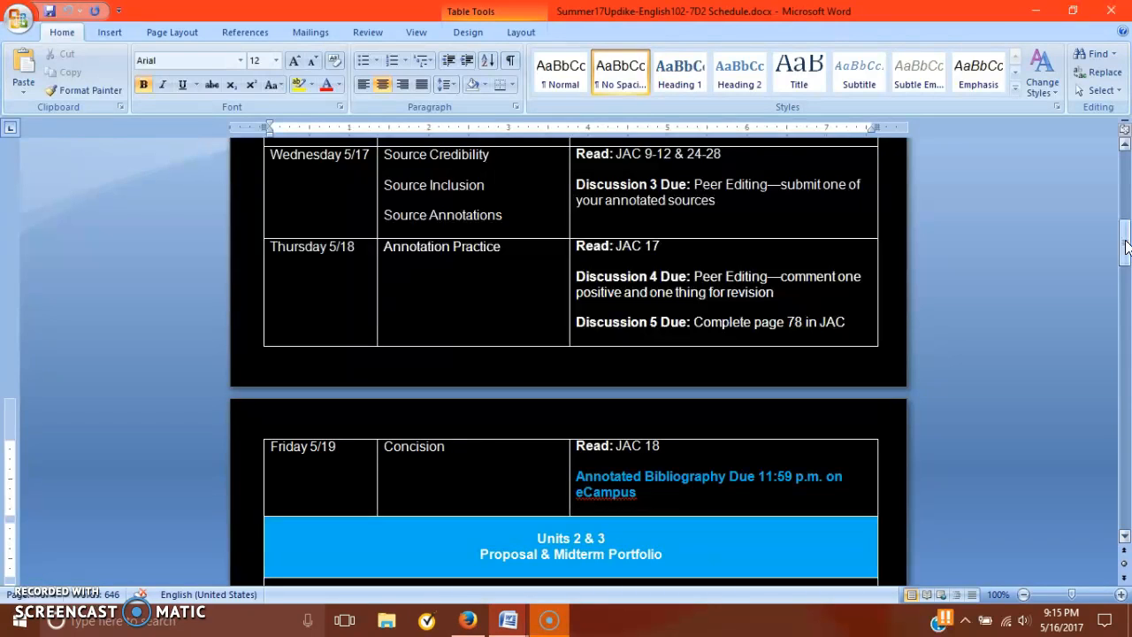
{"action": "scroll", "scroll_direction": "down", "scroll_amount": 3}
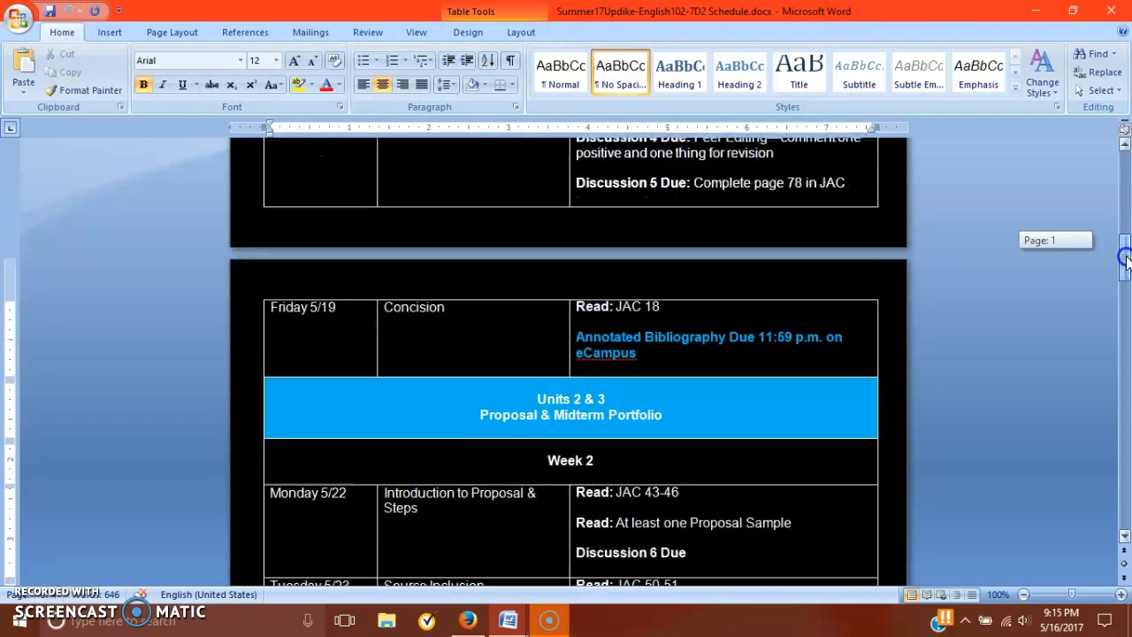
{"action": "scroll", "scroll_direction": "down", "scroll_amount": 3}
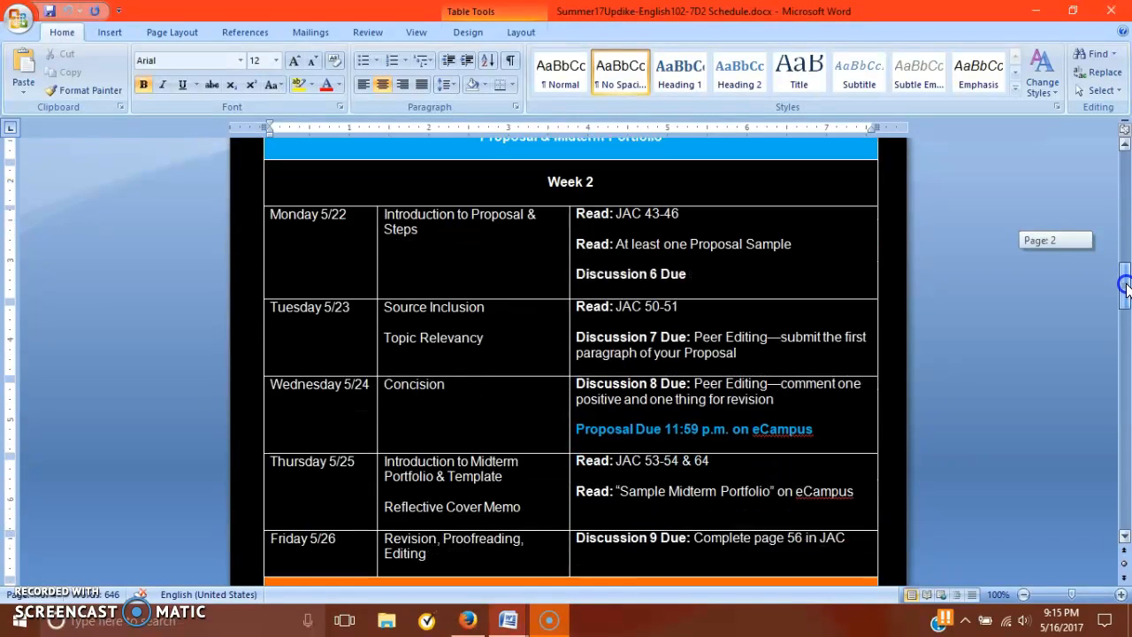
{"action": "scroll", "scroll_direction": "down", "scroll_amount": 3}
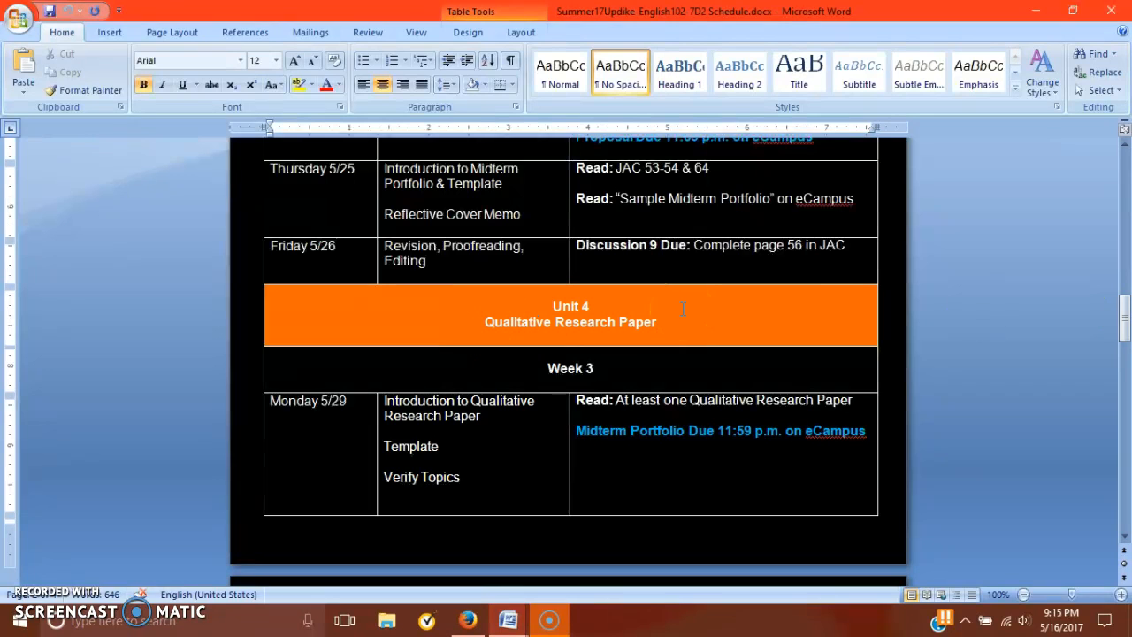
{"action": "left_click", "coordinate": [657, 322]}
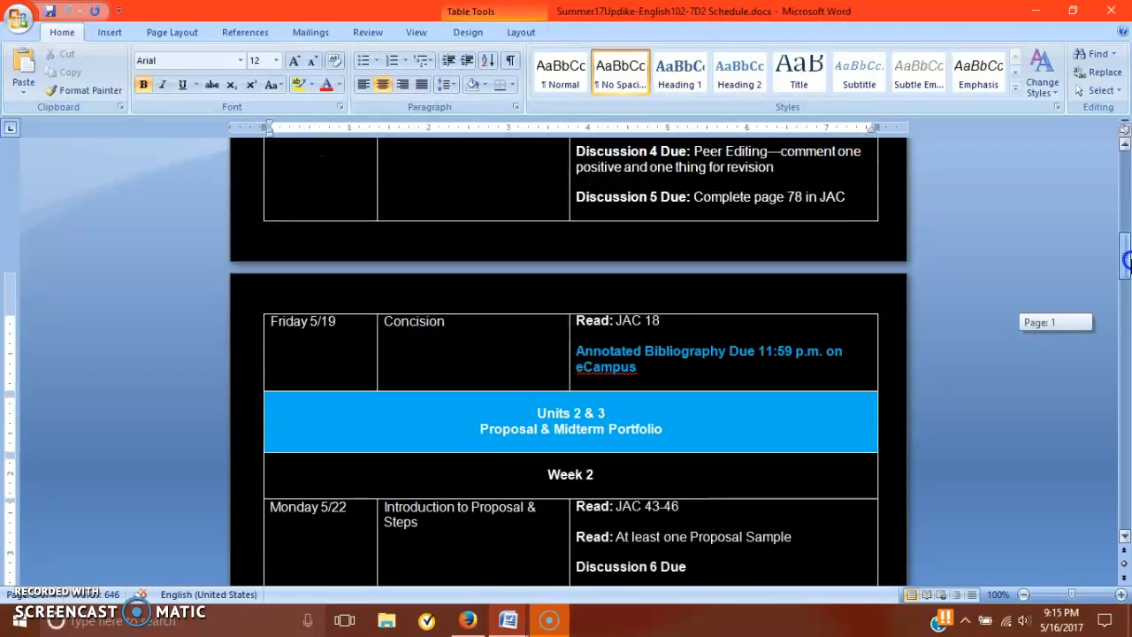
{"action": "scroll", "scroll_direction": "down", "scroll_amount": 3}
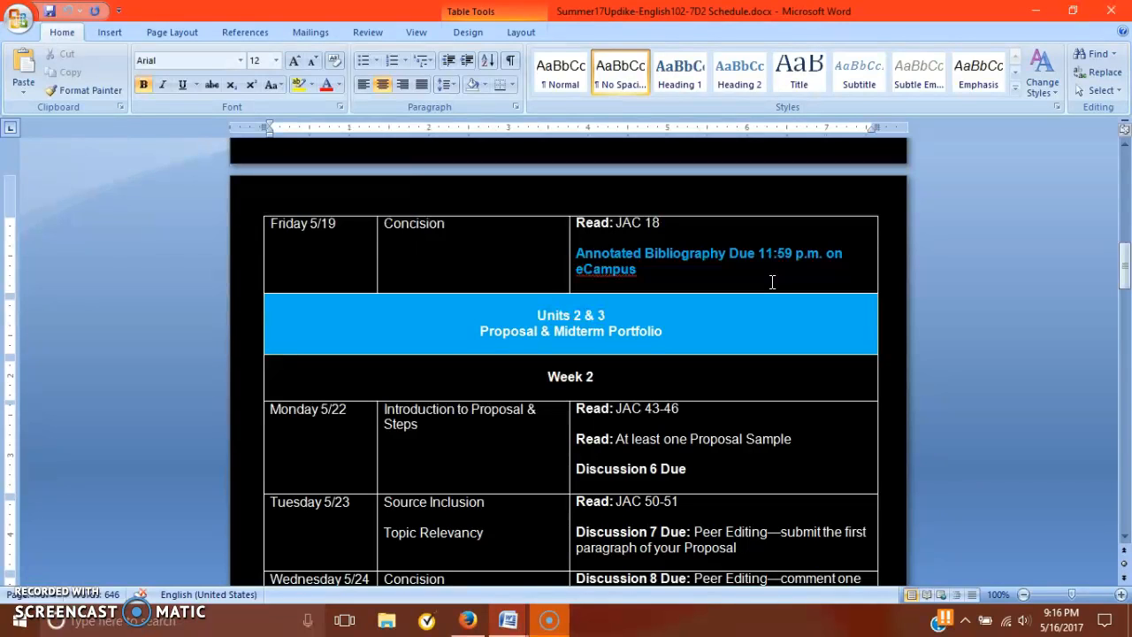
{"action": "scroll", "scroll_direction": "down", "scroll_amount": 3}
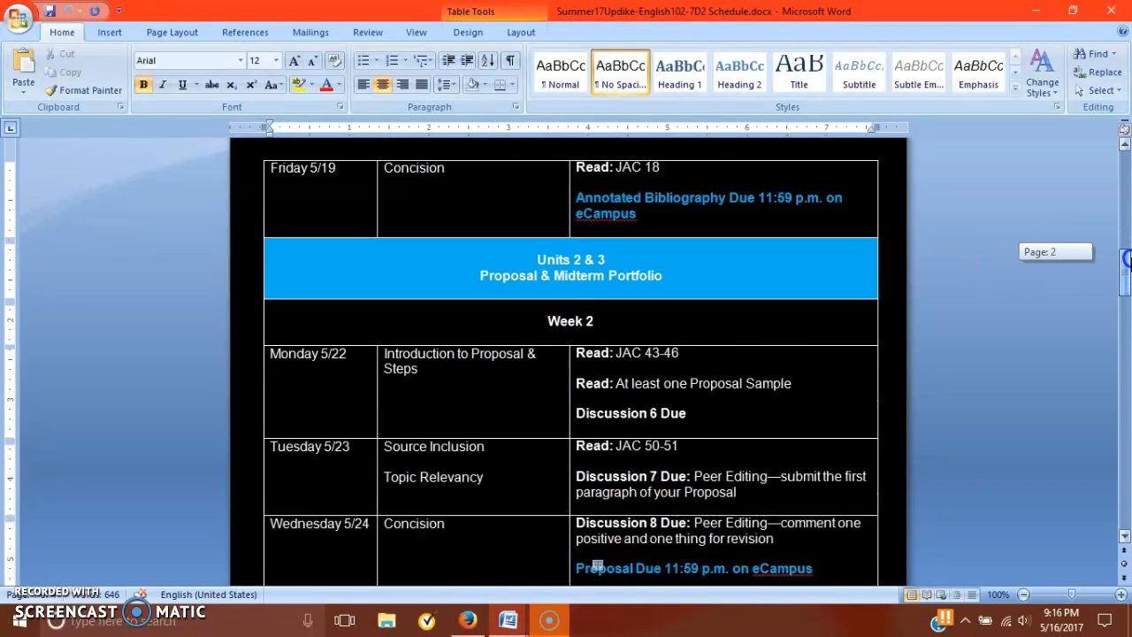
{"action": "scroll", "scroll_direction": "down", "scroll_amount": 3}
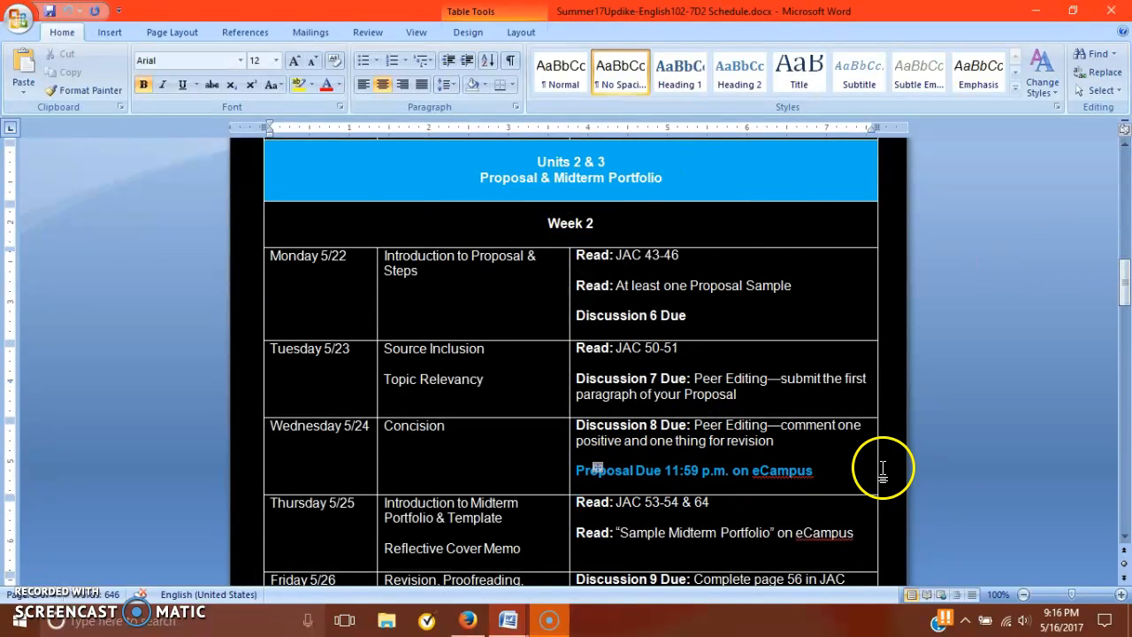
{"action": "scroll", "scroll_direction": "down", "scroll_amount": 3}
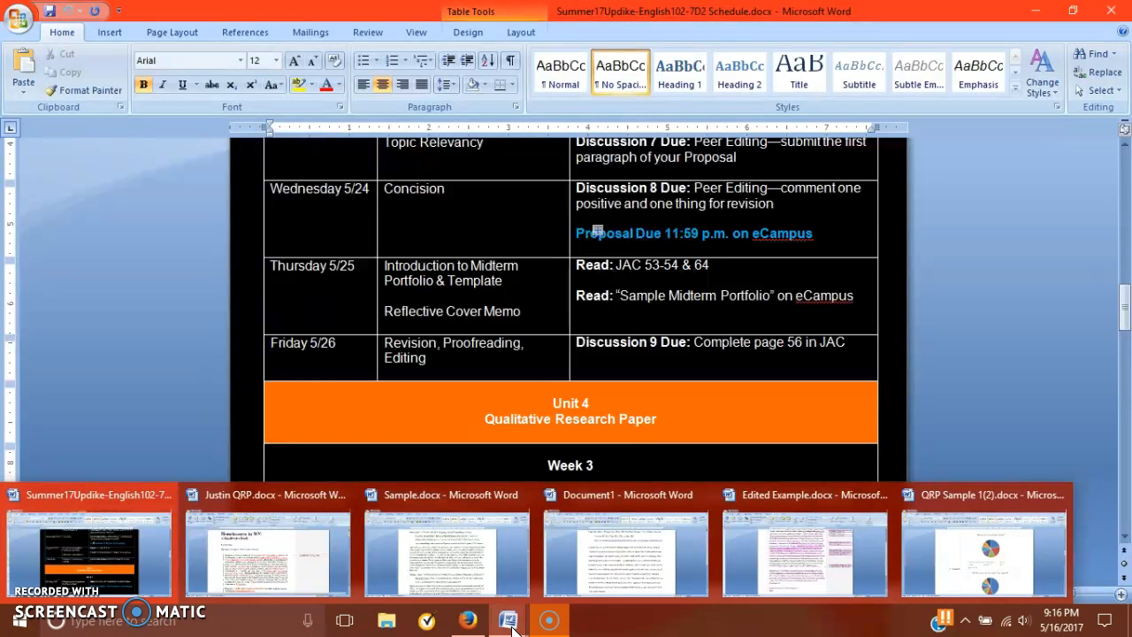
{"action": "left_click", "coordinate": [656, 417]}
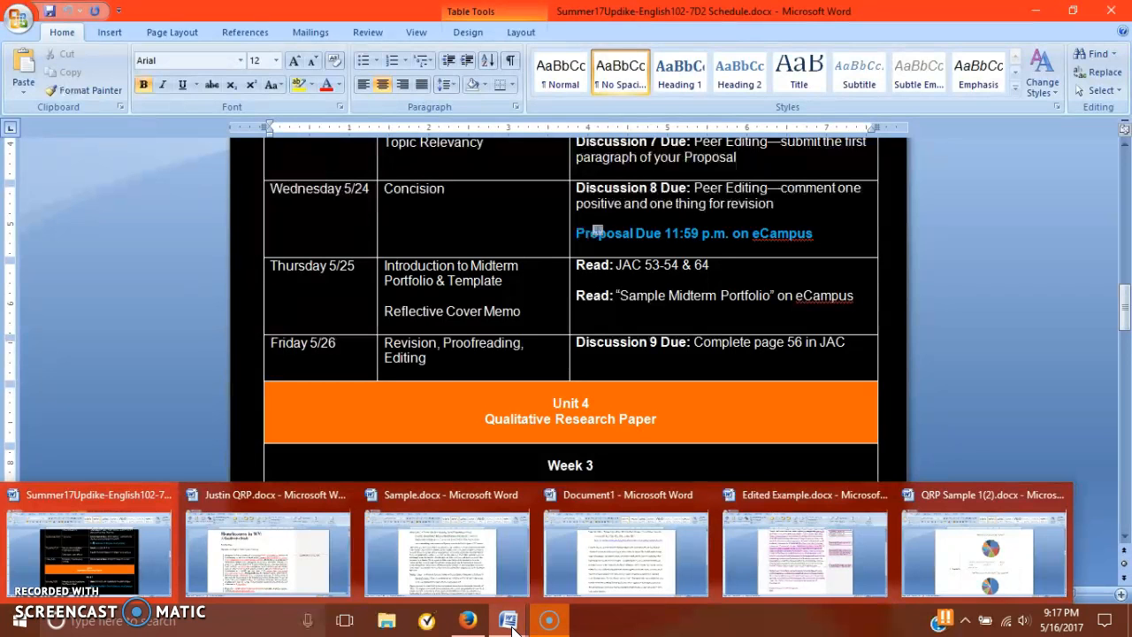
Switch Word to the QRP Sample 1(2).docx research paper showing its Introduction
{"action": "left_click", "coordinate": [983, 548]}
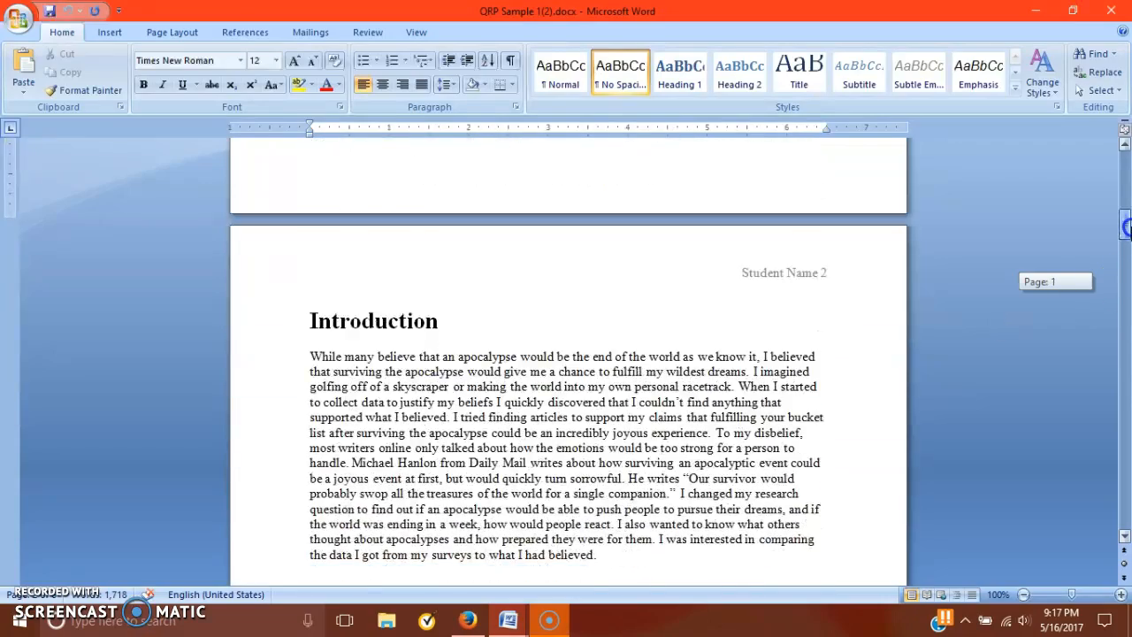
{"action": "scroll", "scroll_direction": "down", "scroll_amount": 3}
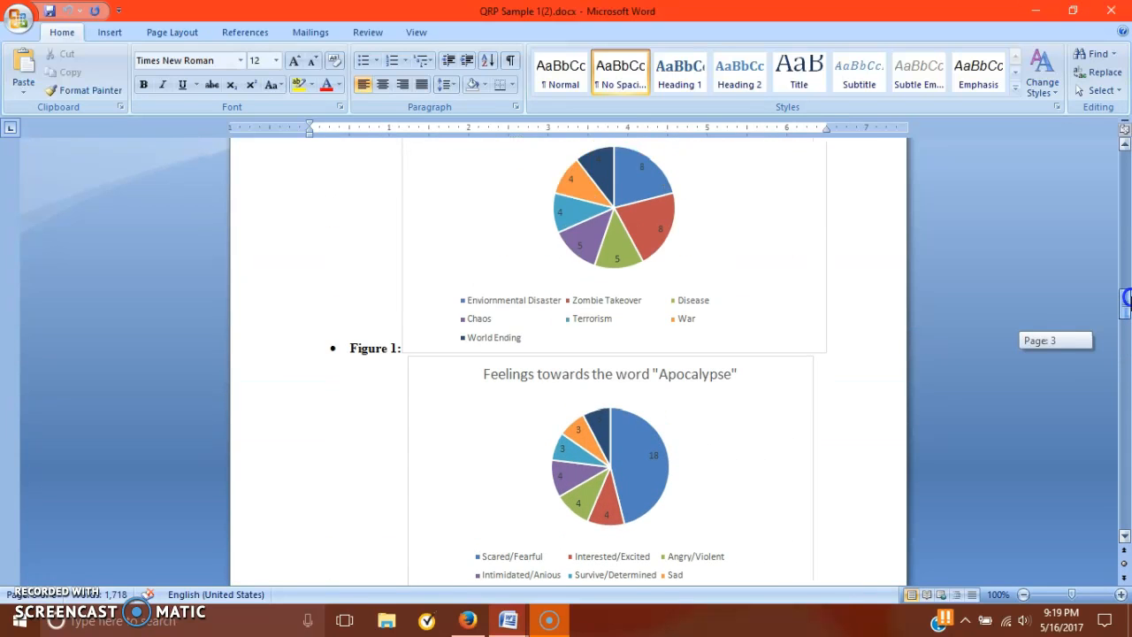
Switch to Document1, the annotated source draft with the Clements summary
{"action": "left_click", "coordinate": [467, 619]}
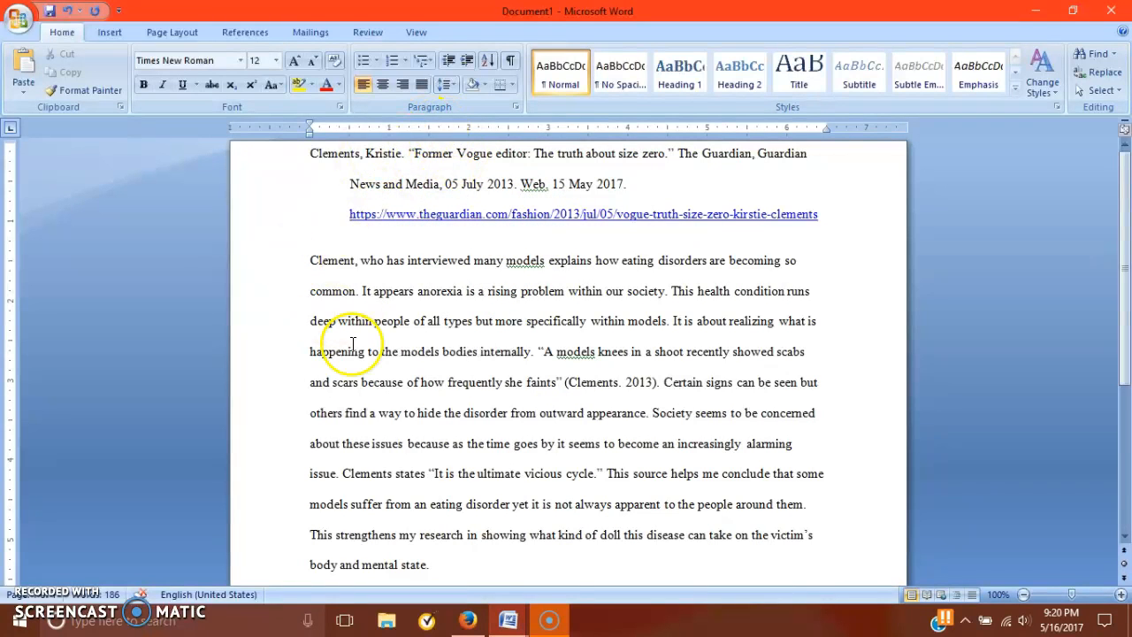
{"action": "mouse_move", "coordinate": [353, 142]}
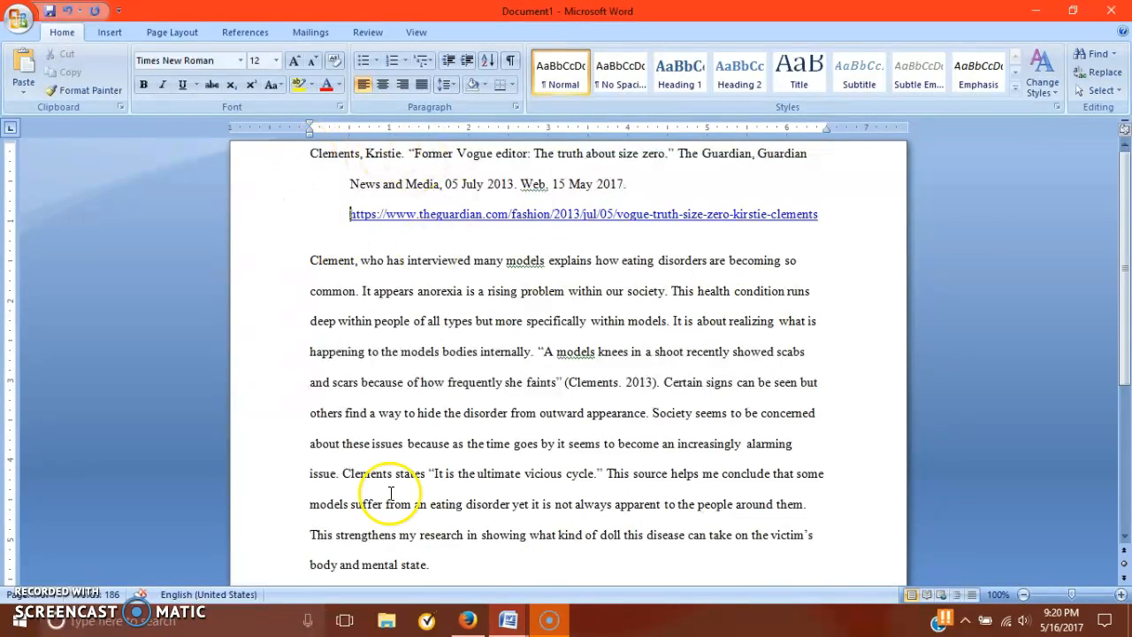
{"action": "mouse_move", "coordinate": [308, 166]}
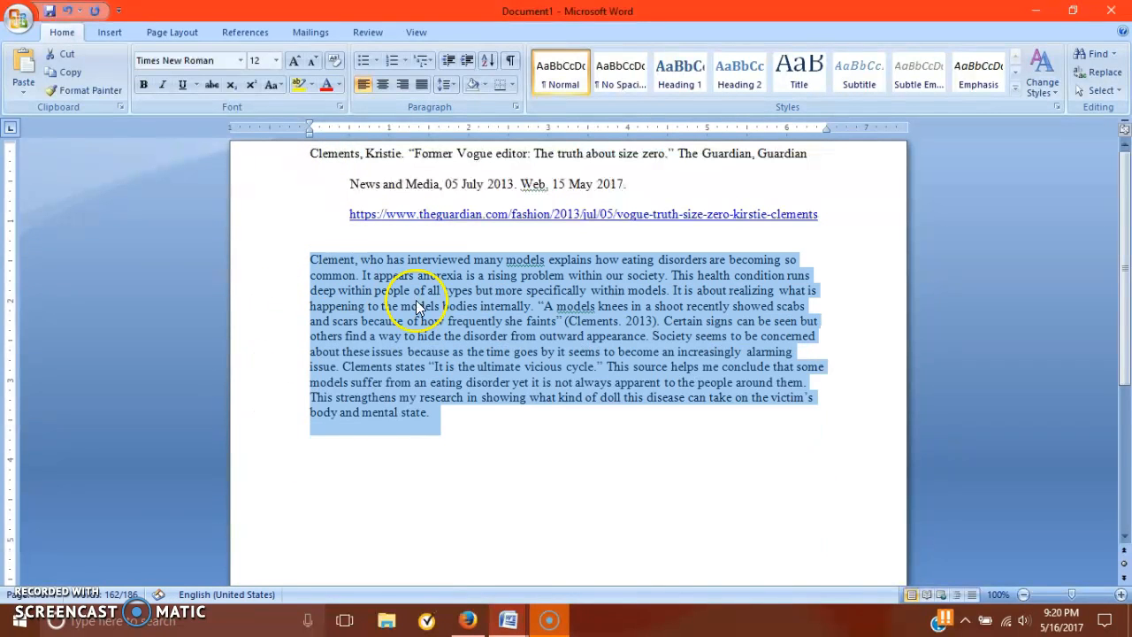
{"action": "left_click", "coordinate": [337, 248]}
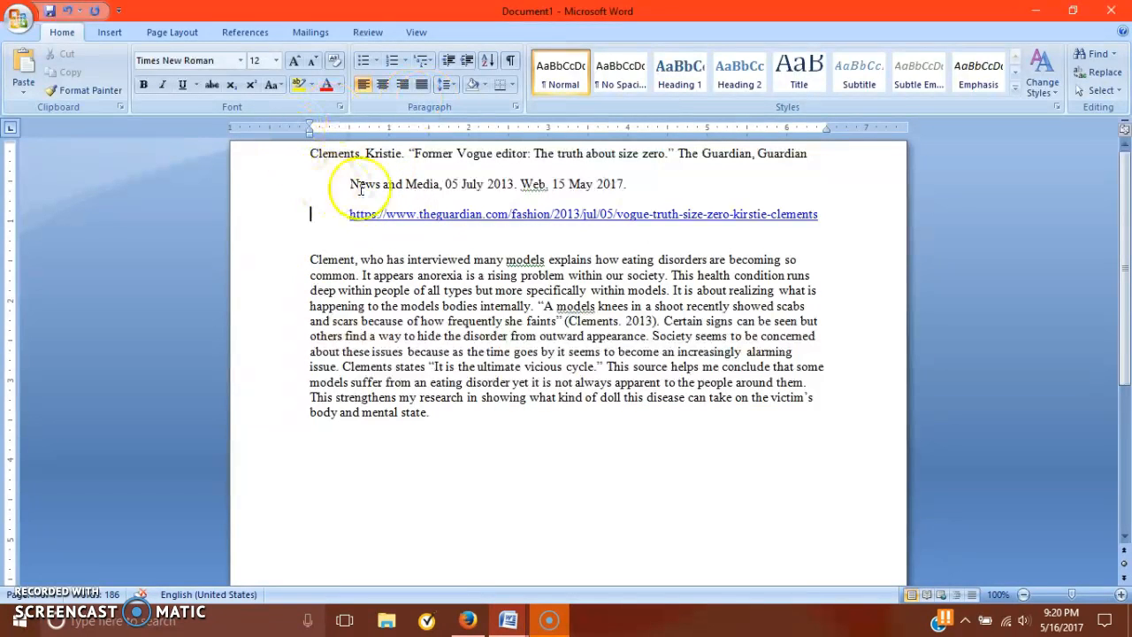
{"action": "mouse_move", "coordinate": [718, 230]}
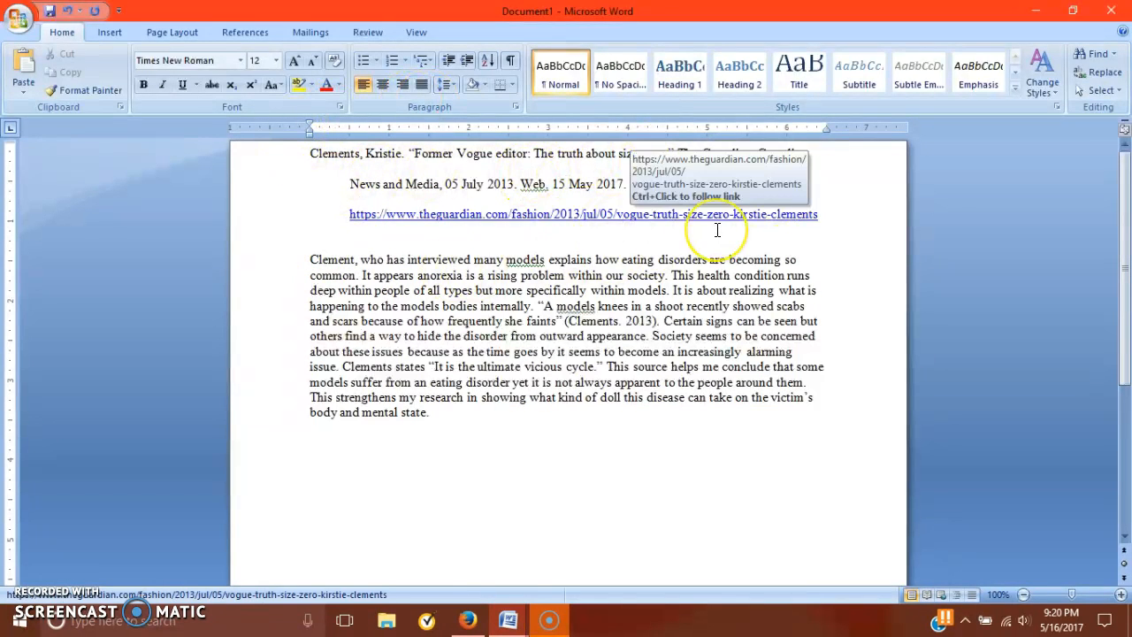
{"action": "mouse_move", "coordinate": [888, 222]}
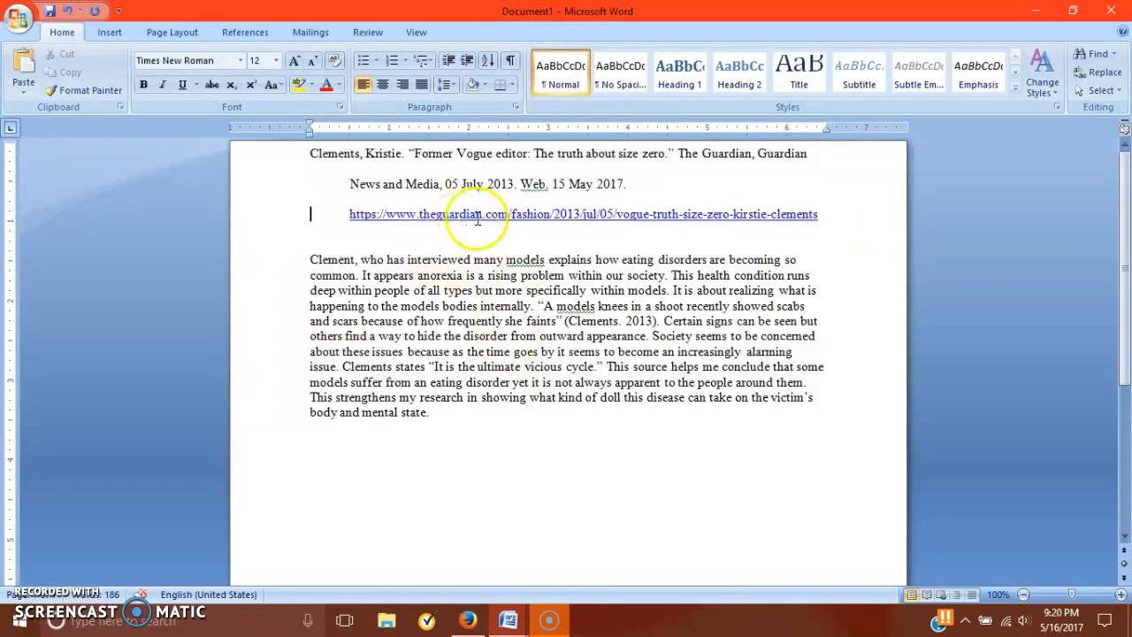
{"action": "mouse_move", "coordinate": [456, 214]}
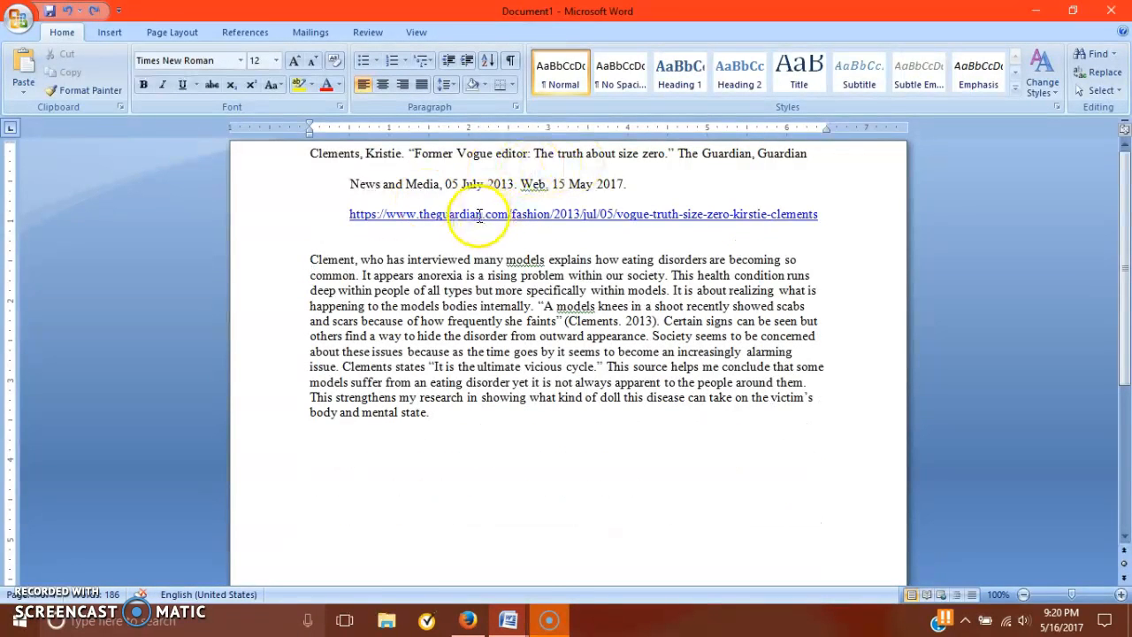
{"action": "mouse_move", "coordinate": [496, 214]}
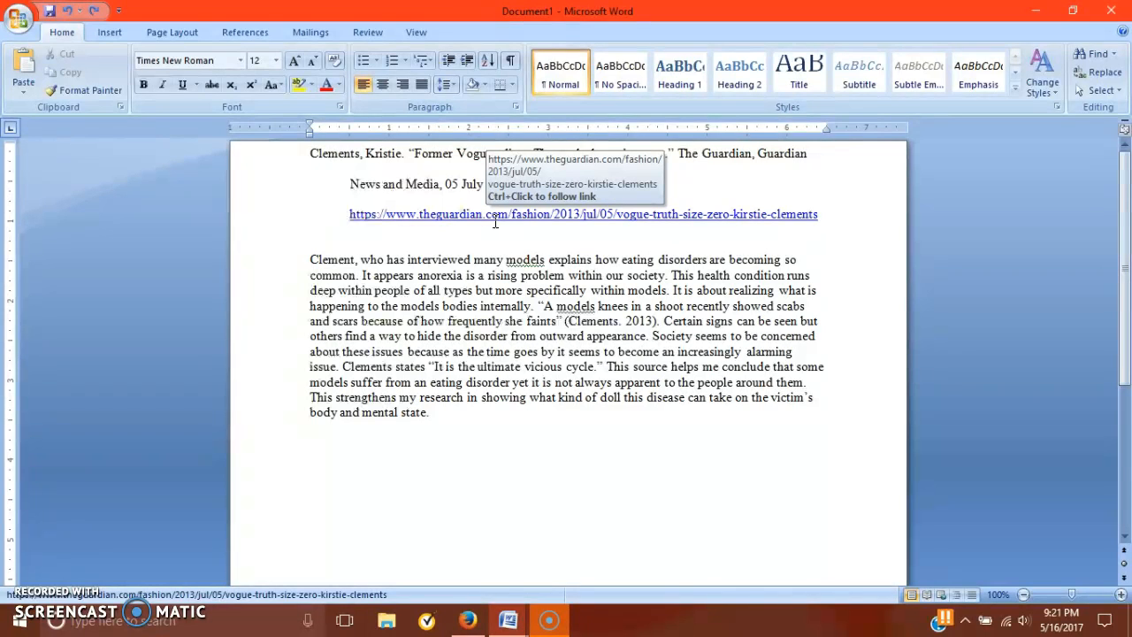
{"action": "left_click", "coordinate": [311, 258]}
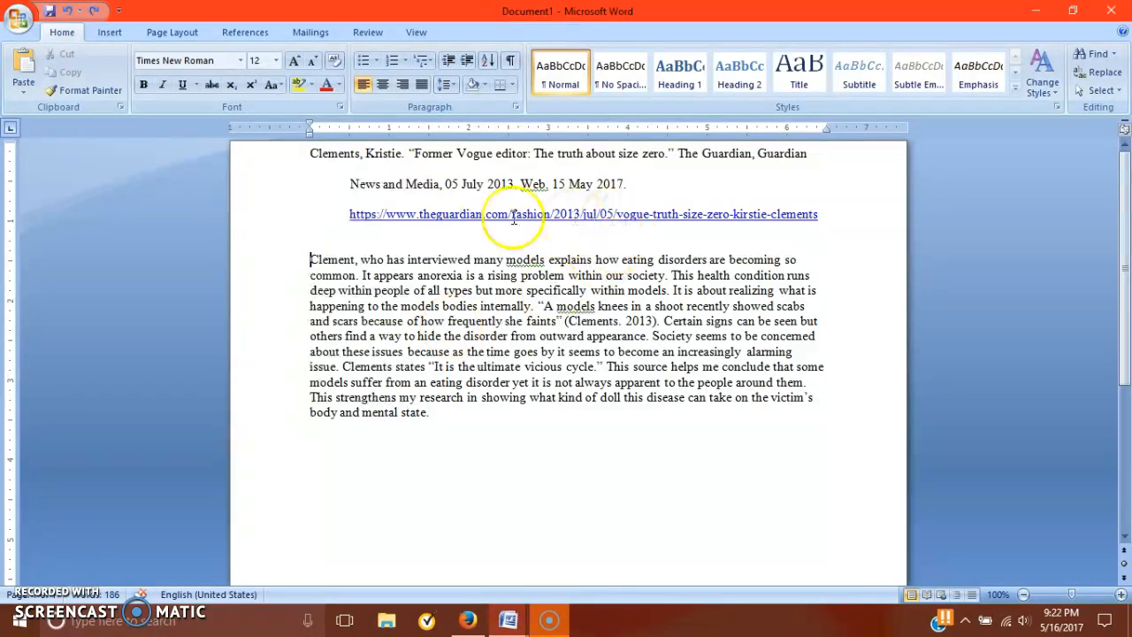
{"action": "mouse_move", "coordinate": [534, 241]}
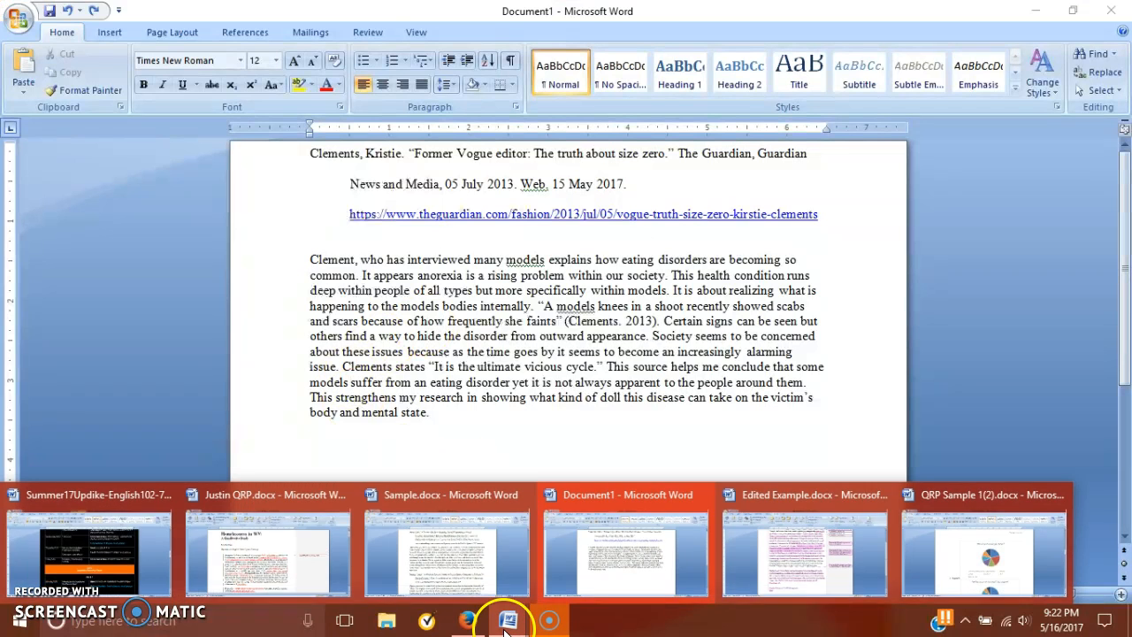
Switch from Word to the Firefox window showing the eCampus Discussion Board
{"action": "left_click", "coordinate": [803, 541]}
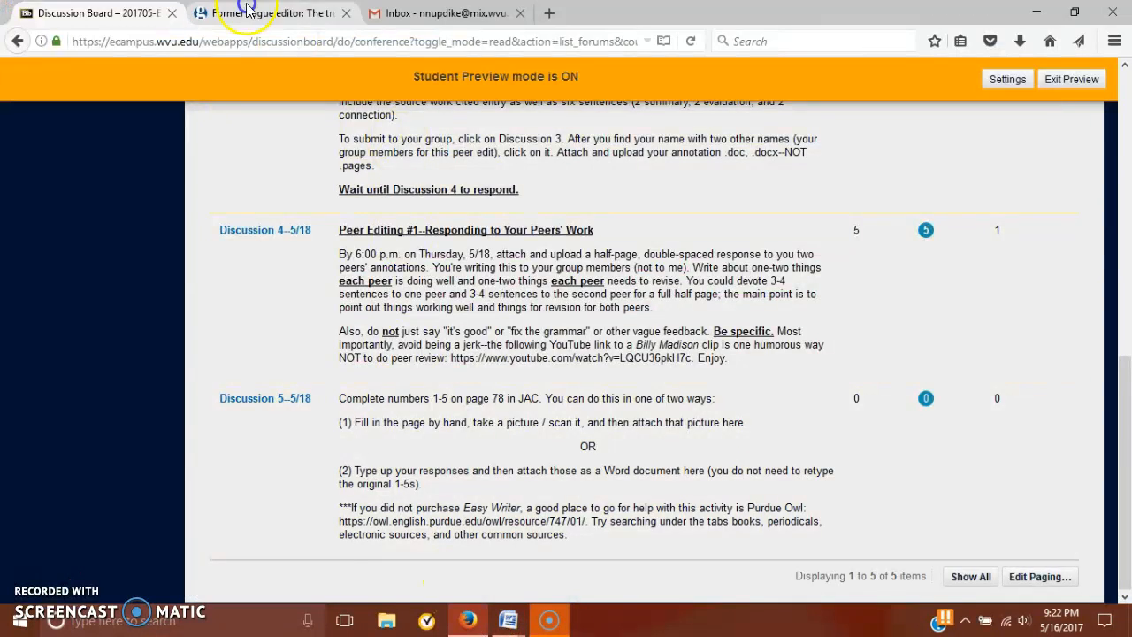
Show the Guardian 'truth about size zero' article and read its opening paragraphs
{"action": "left_click", "coordinate": [265, 12]}
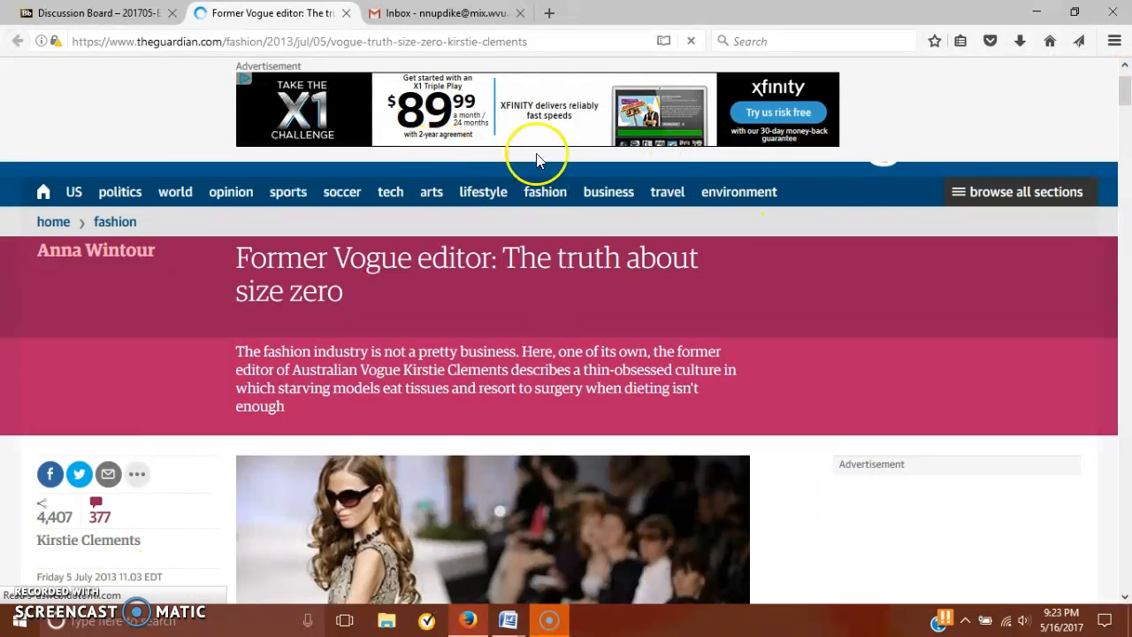
{"action": "scroll", "scroll_direction": "down", "scroll_amount": 3}
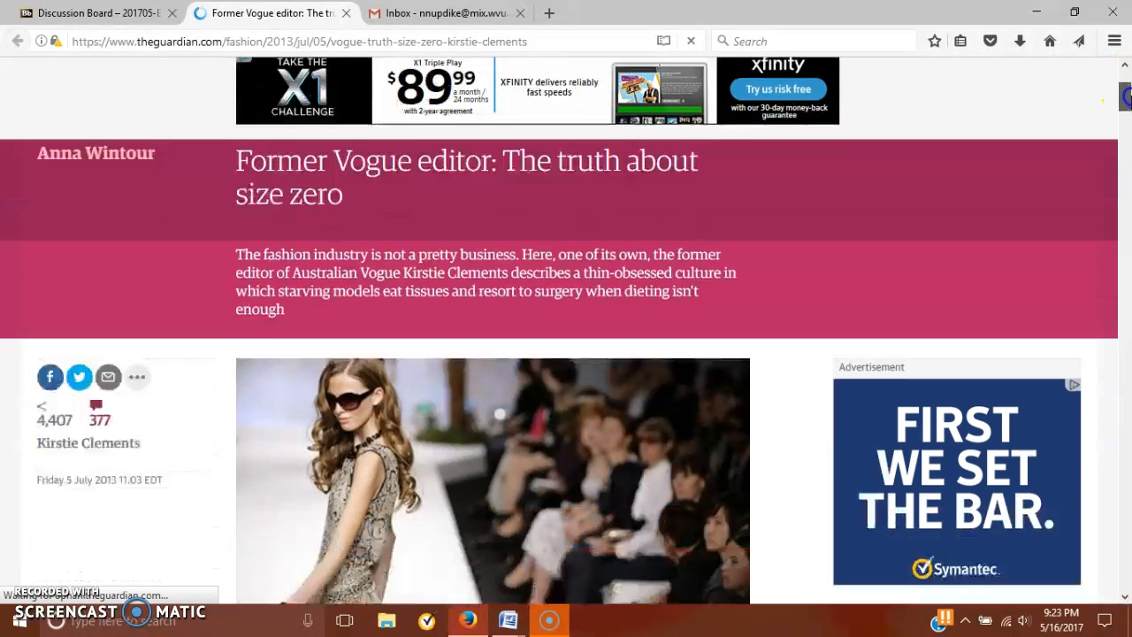
{"action": "scroll", "scroll_direction": "down", "scroll_amount": 3}
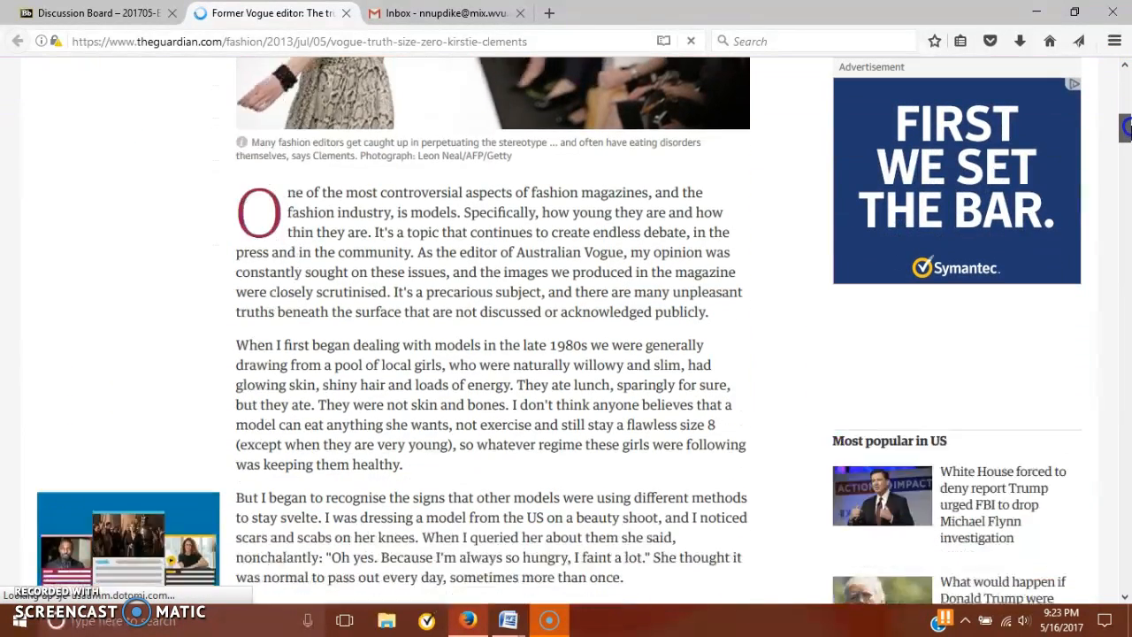
{"action": "scroll", "scroll_direction": "down", "scroll_amount": 3}
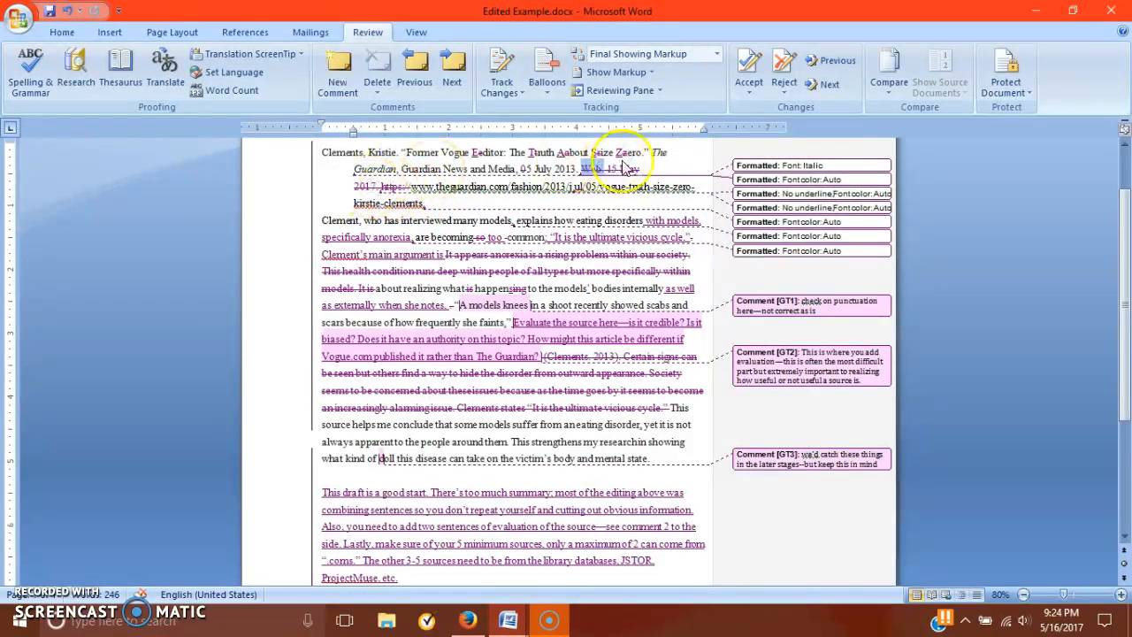
{"action": "mouse_move", "coordinate": [610, 169]}
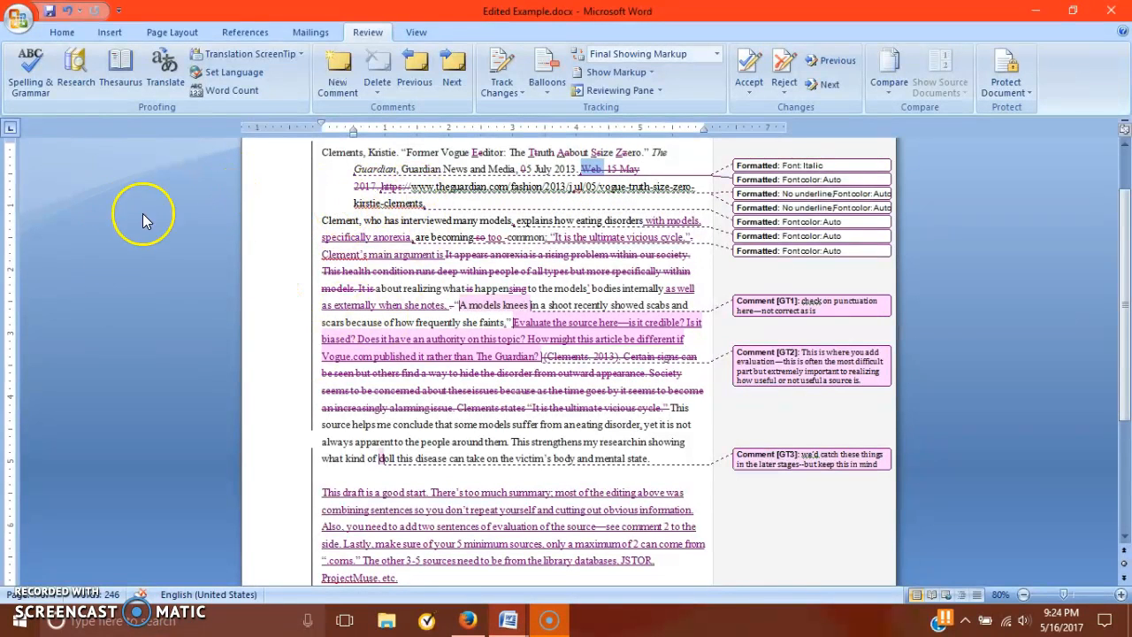
{"action": "mouse_move", "coordinate": [541, 170]}
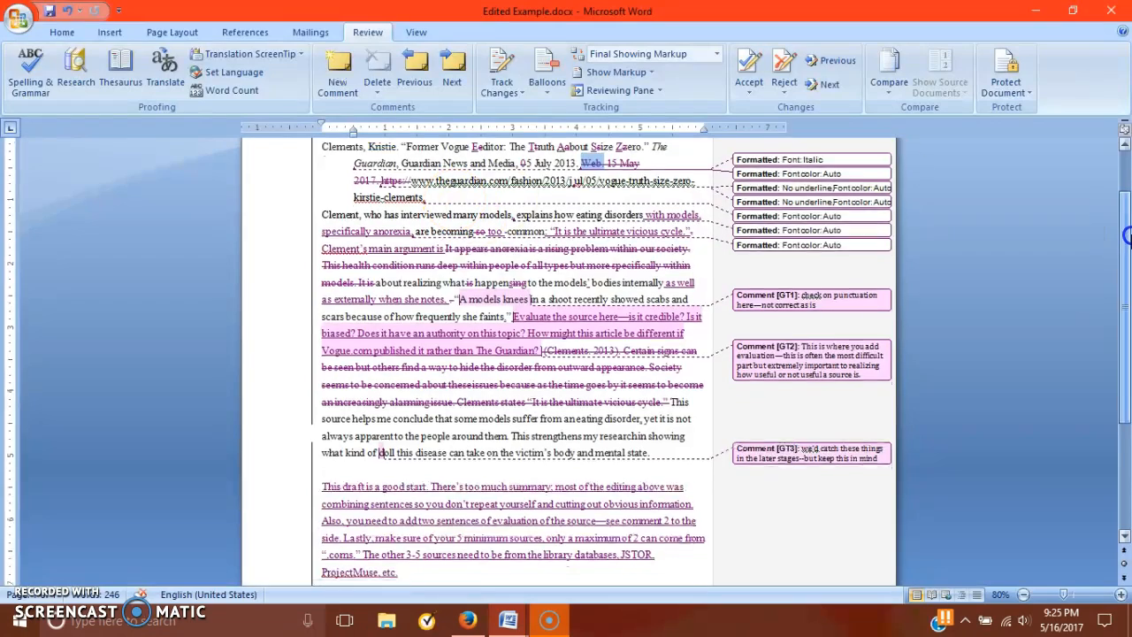
{"action": "scroll", "scroll_direction": "down", "scroll_amount": 3}
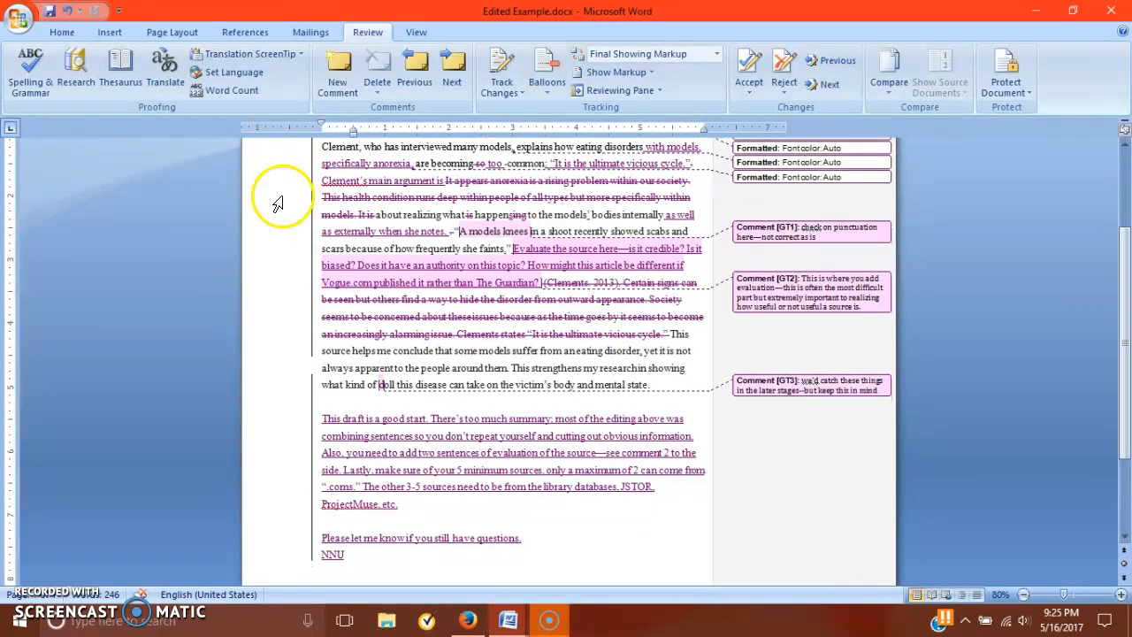
{"action": "mouse_move", "coordinate": [389, 162]}
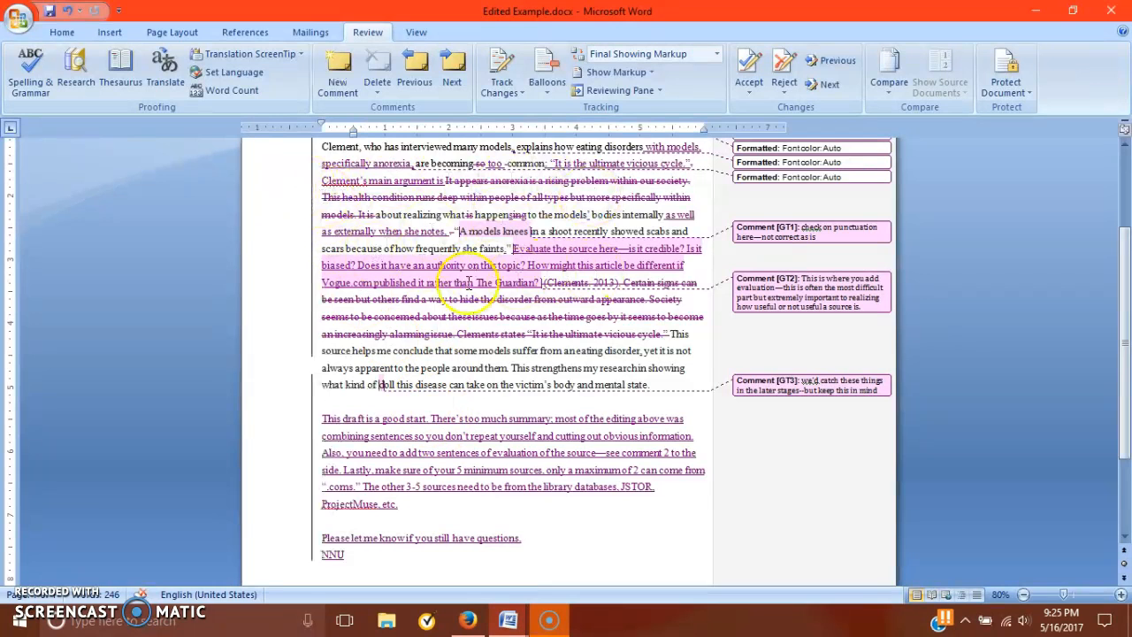
{"action": "mouse_move", "coordinate": [297, 150]}
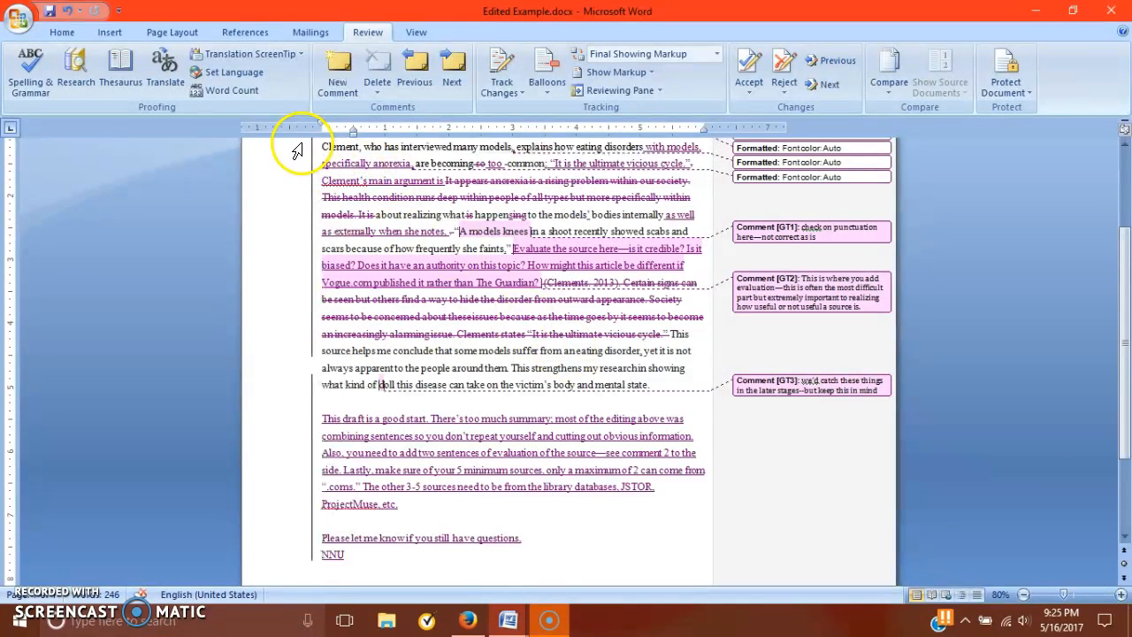
{"action": "left_click_drag", "start_coordinate": [324, 145], "coordinate": [445, 230]}
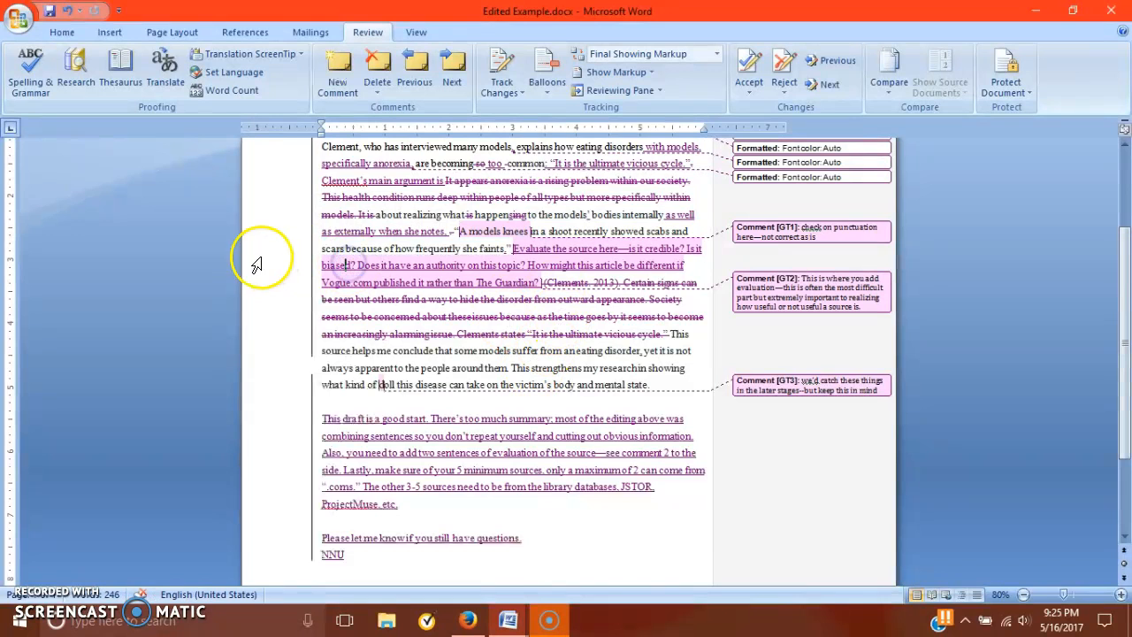
{"action": "mouse_move", "coordinate": [272, 262]}
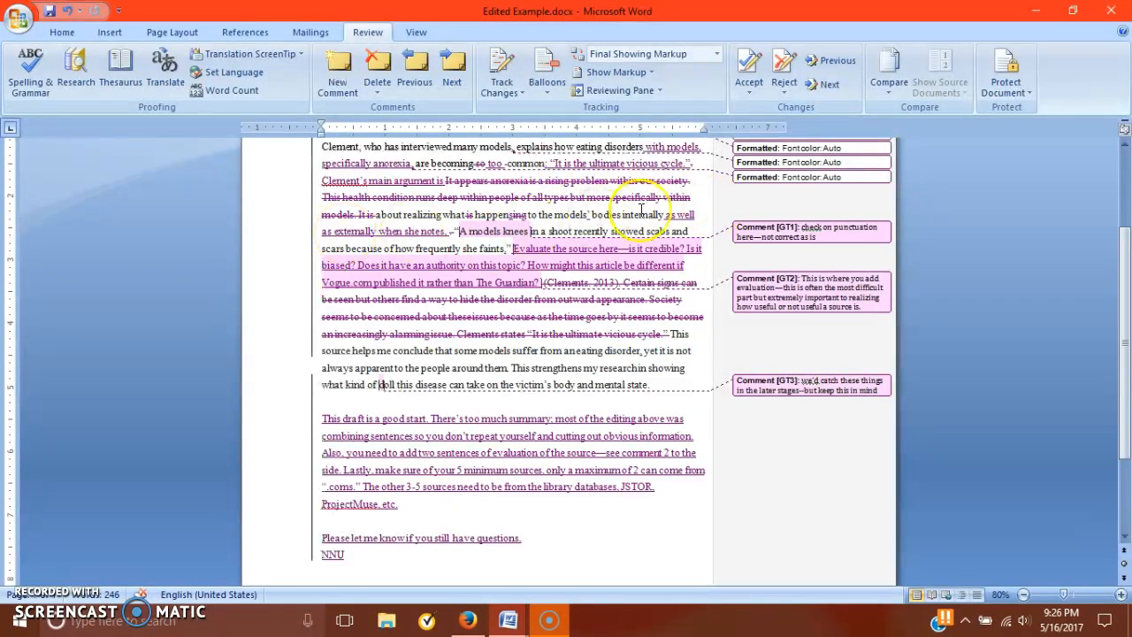
{"action": "left_click_drag", "start_coordinate": [321, 145], "coordinate": [647, 384]}
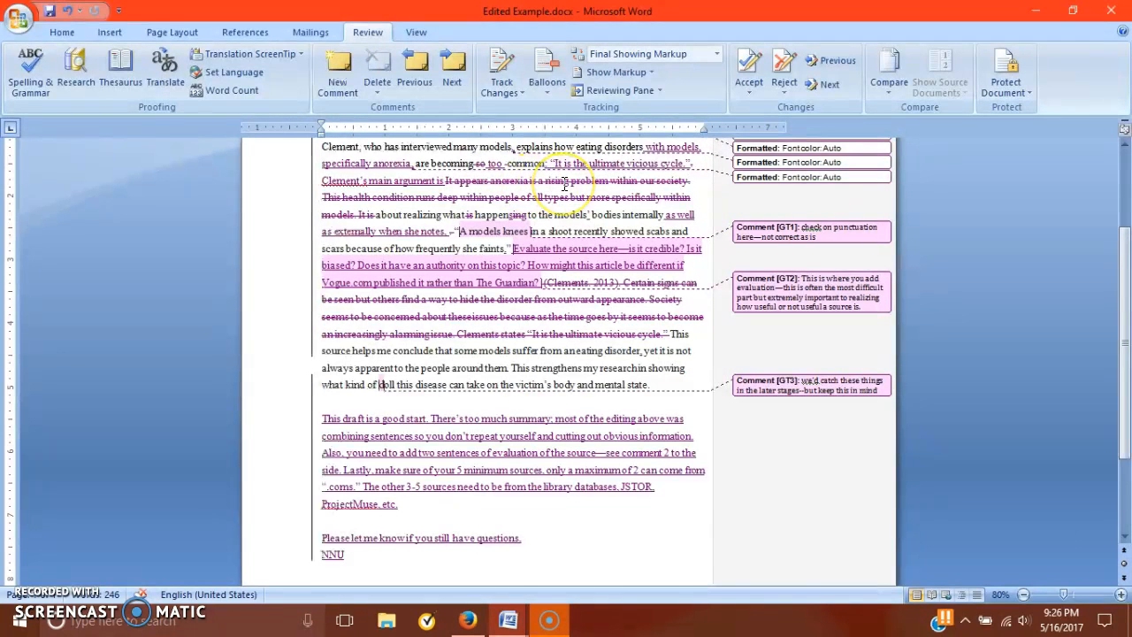
{"action": "mouse_move", "coordinate": [716, 230]}
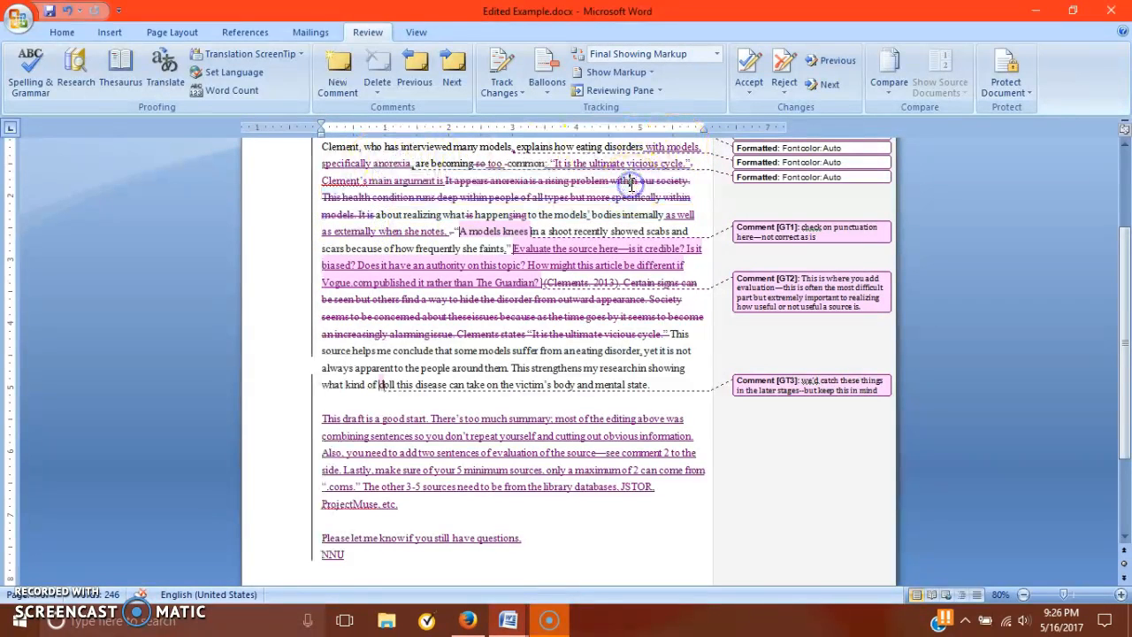
{"action": "mouse_move", "coordinate": [274, 251]}
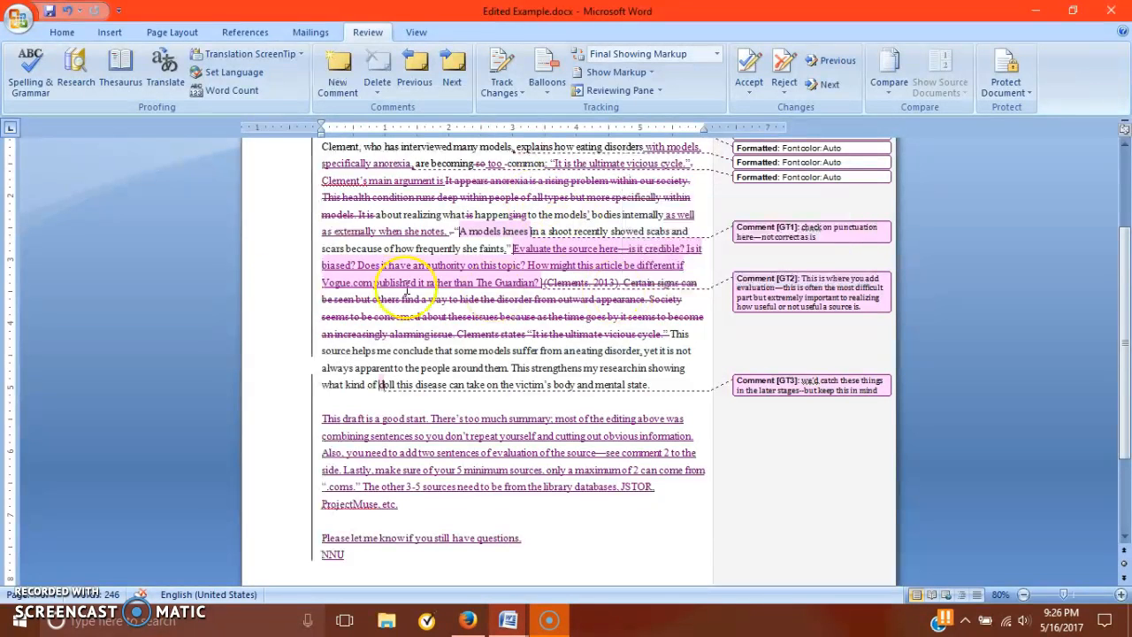
{"action": "mouse_move", "coordinate": [272, 244]}
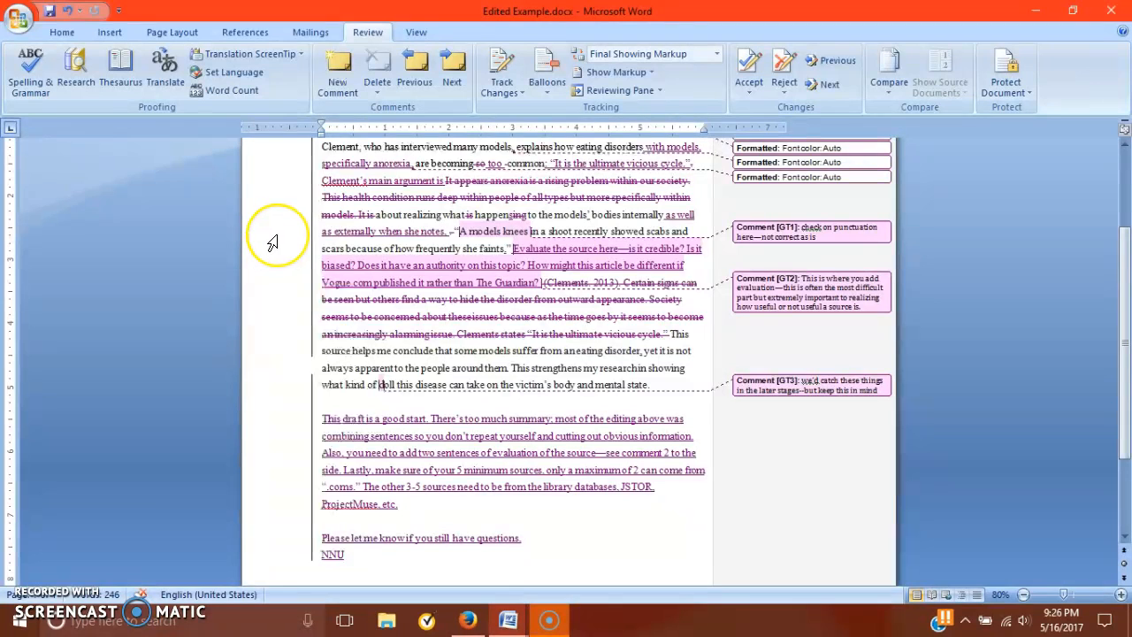
{"action": "mouse_move", "coordinate": [460, 251]}
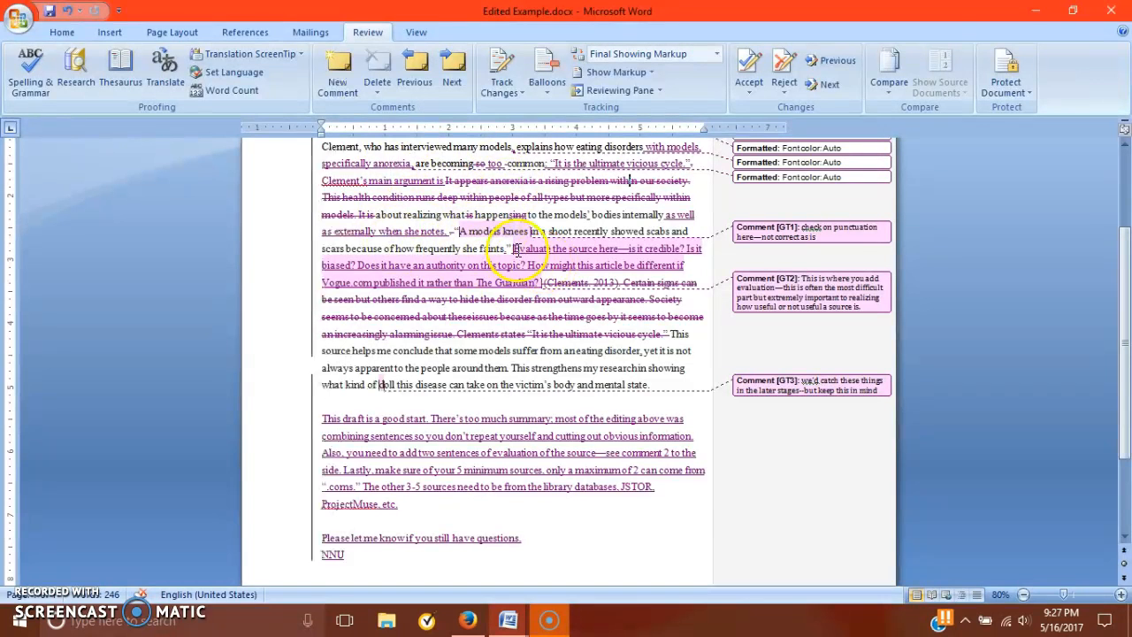
{"action": "left_click_drag", "start_coordinate": [513, 247], "coordinate": [531, 282]}
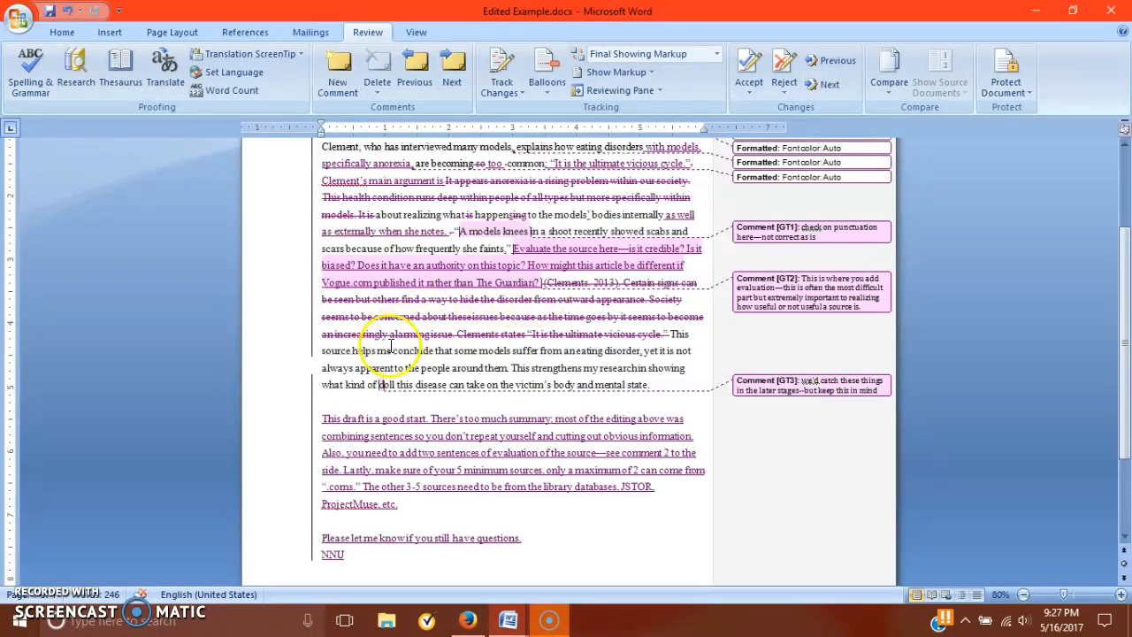
{"action": "mouse_move", "coordinate": [622, 340]}
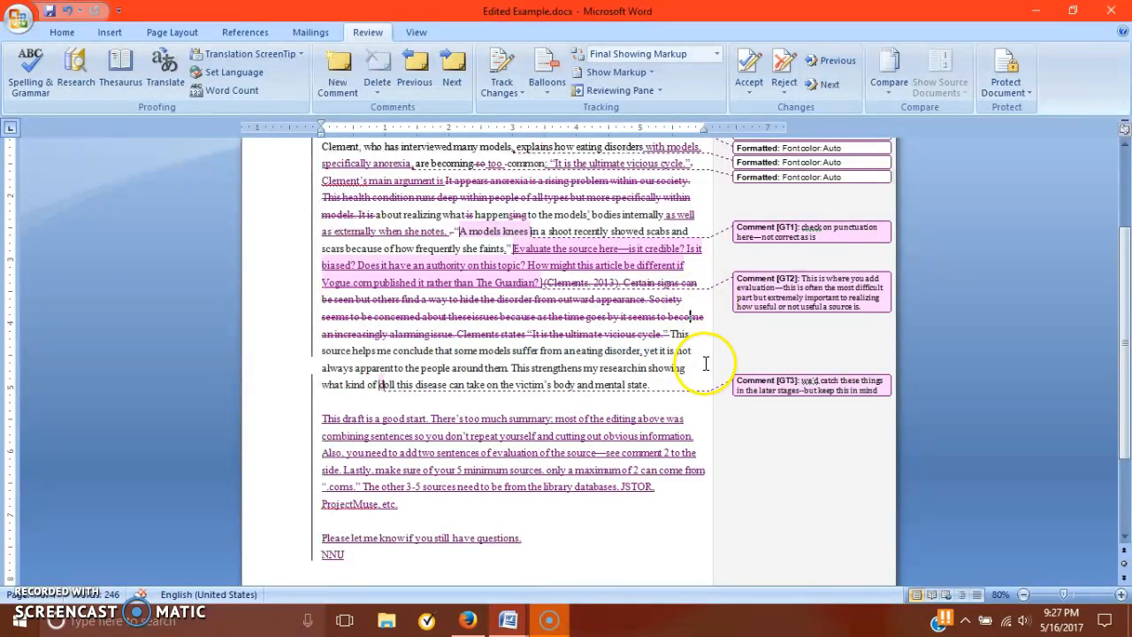
{"action": "mouse_move", "coordinate": [516, 366]}
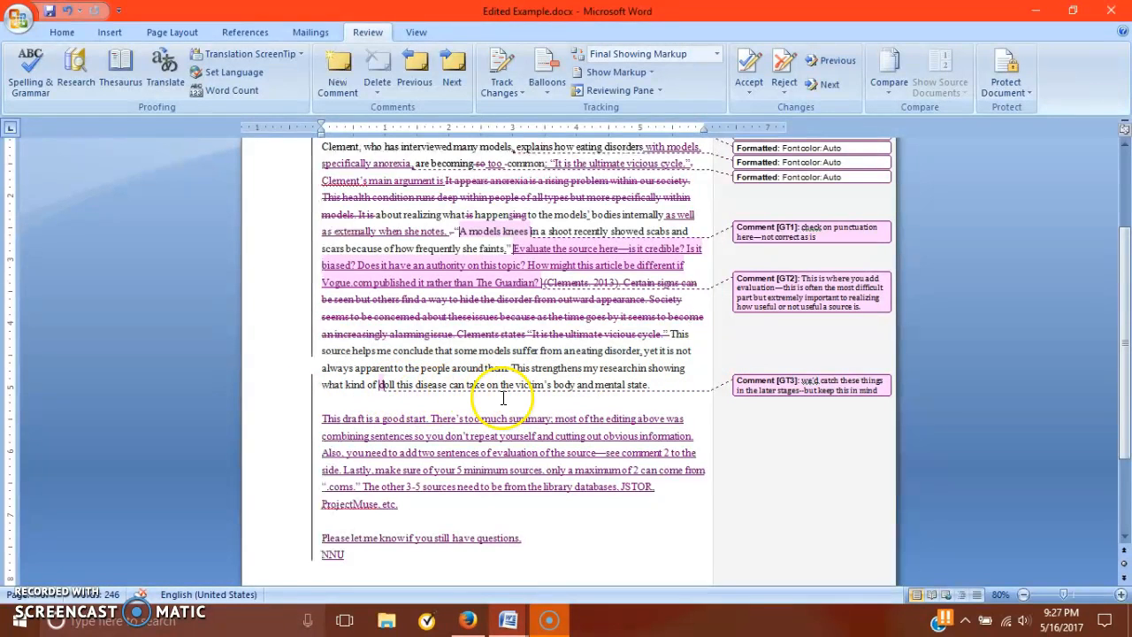
{"action": "mouse_move", "coordinate": [658, 399]}
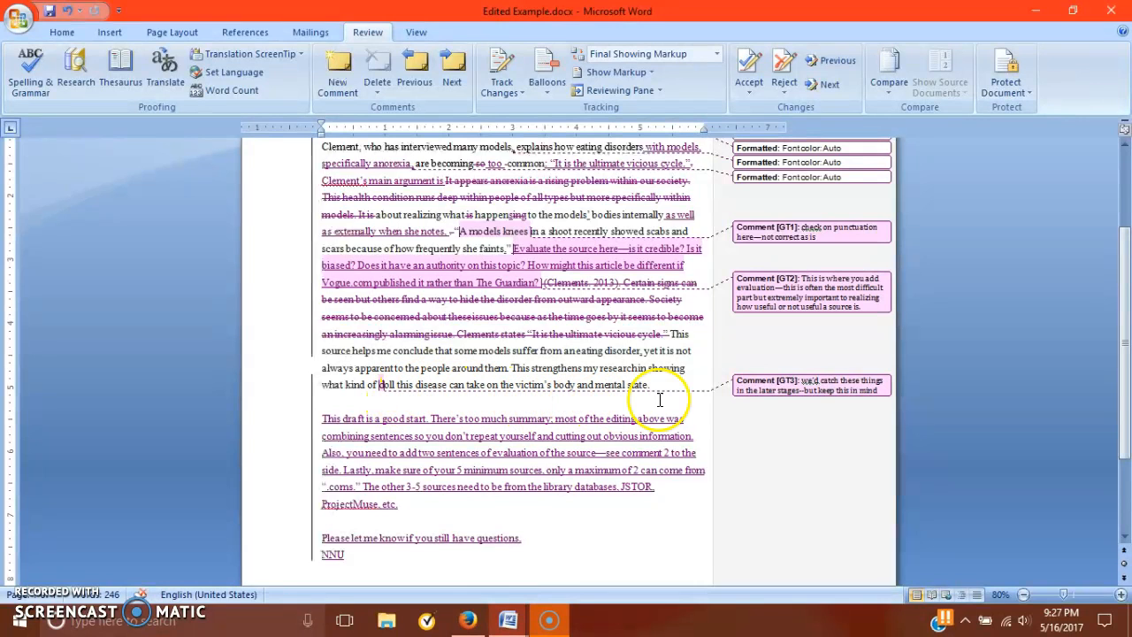